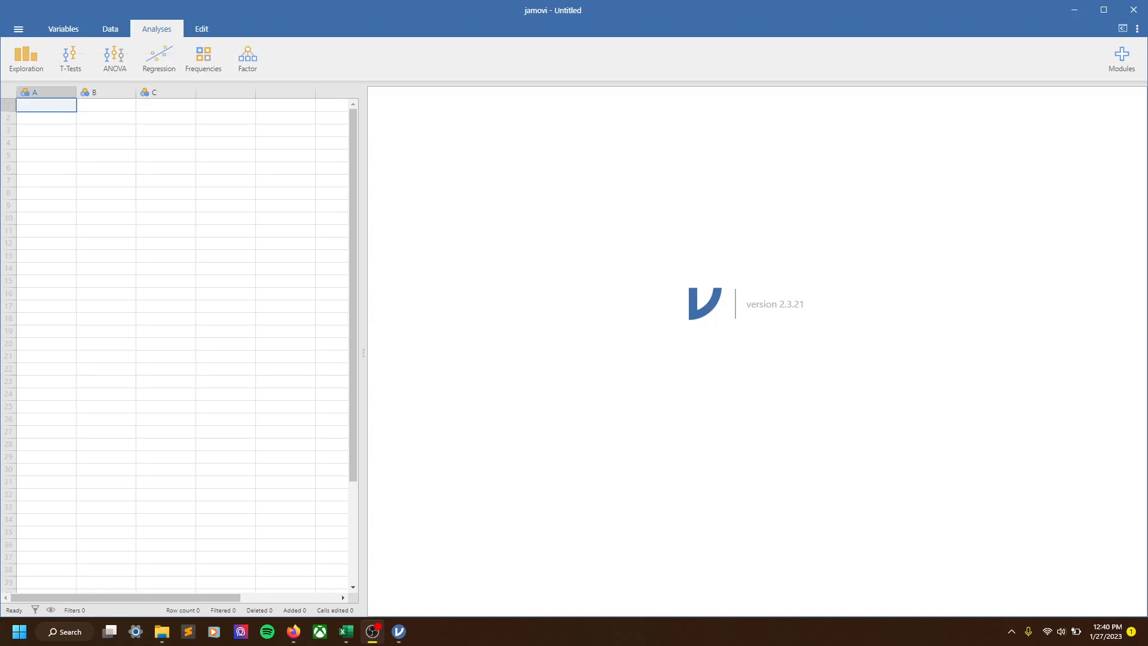
mouse_move(627, 270)
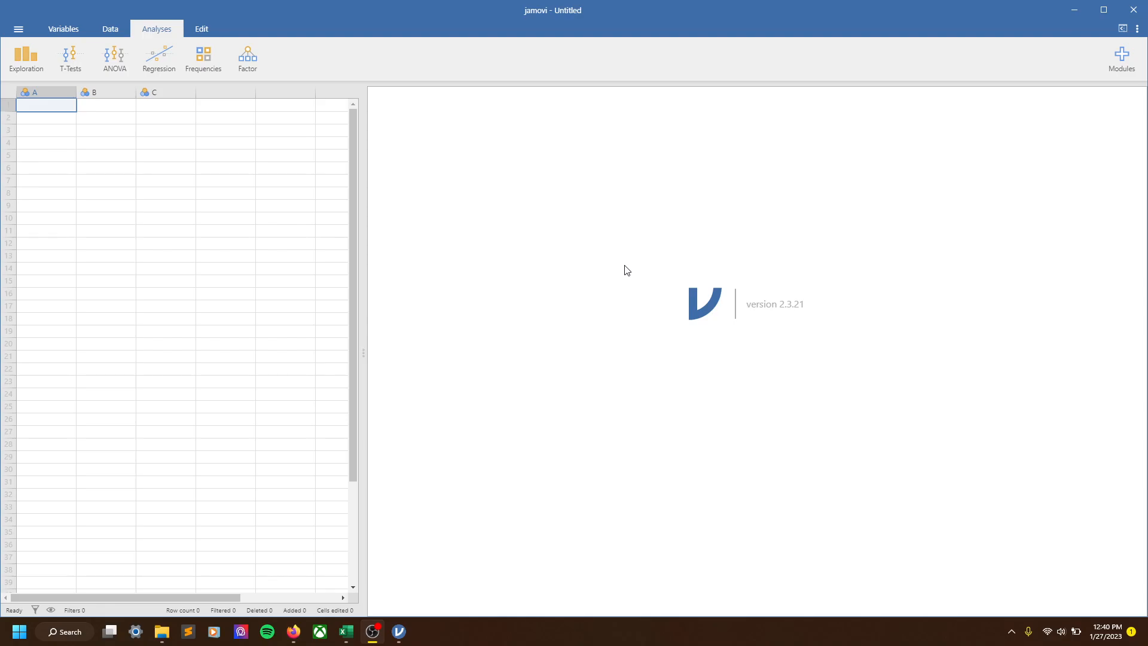
mouse_move(596, 6)
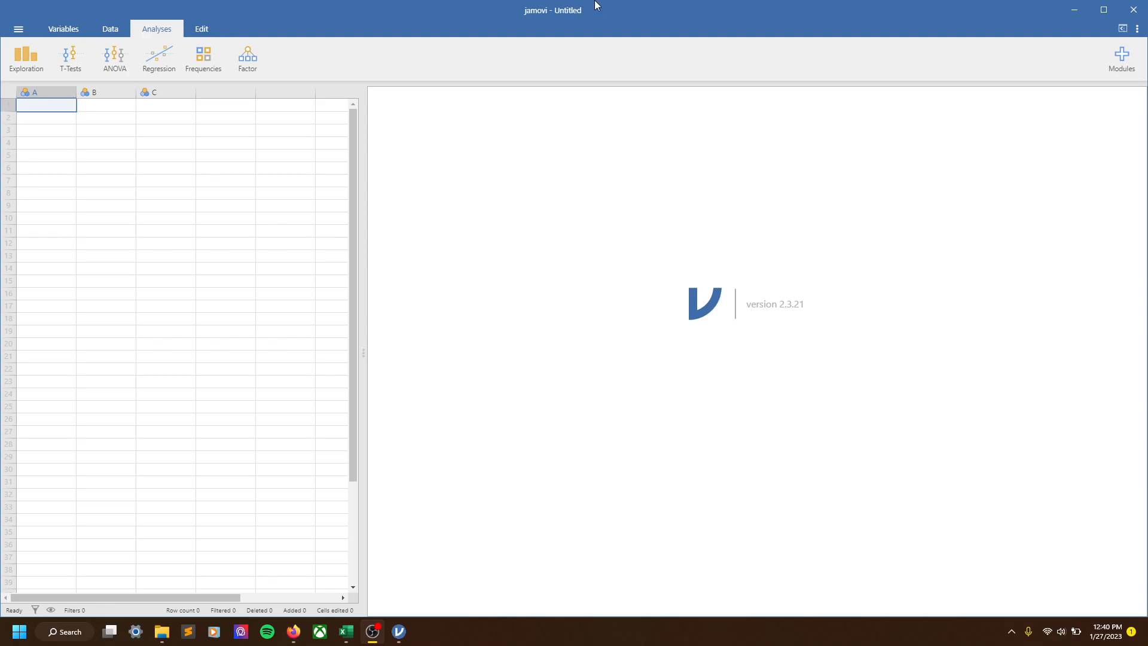
mouse_move(598, 13)
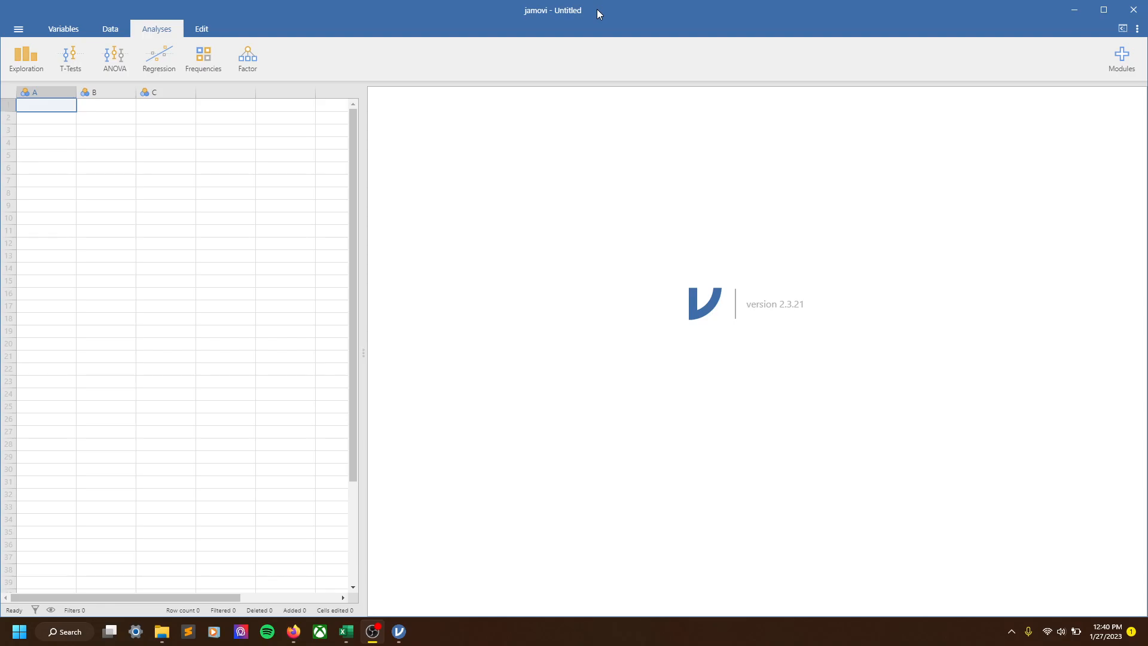
mouse_move(302, 284)
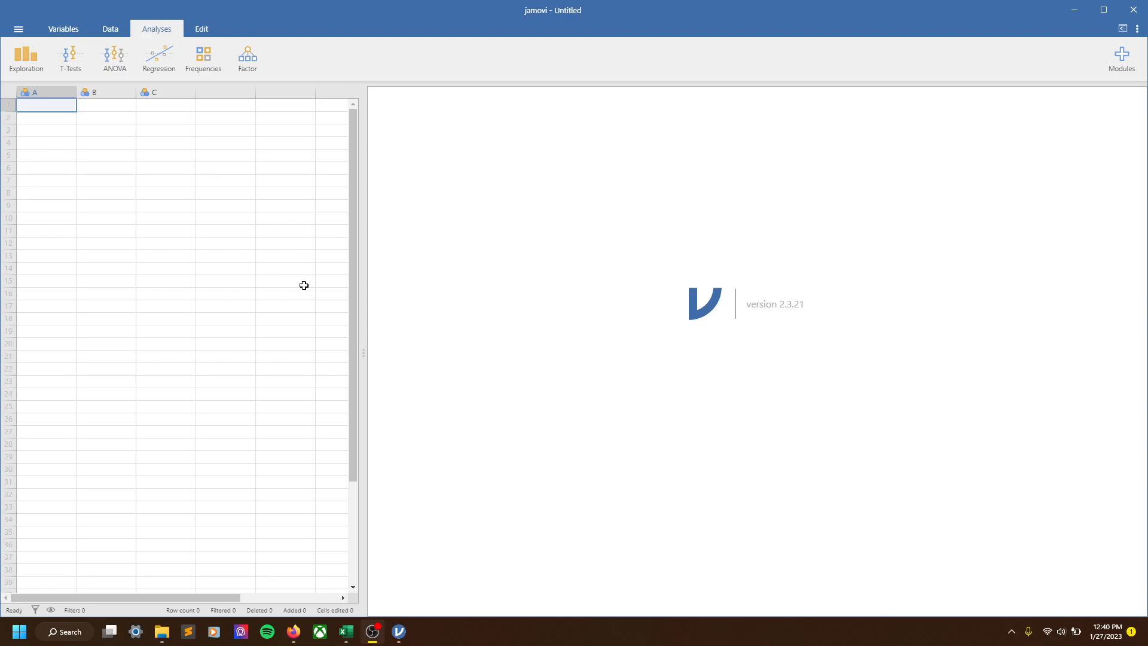
mouse_move(590, 38)
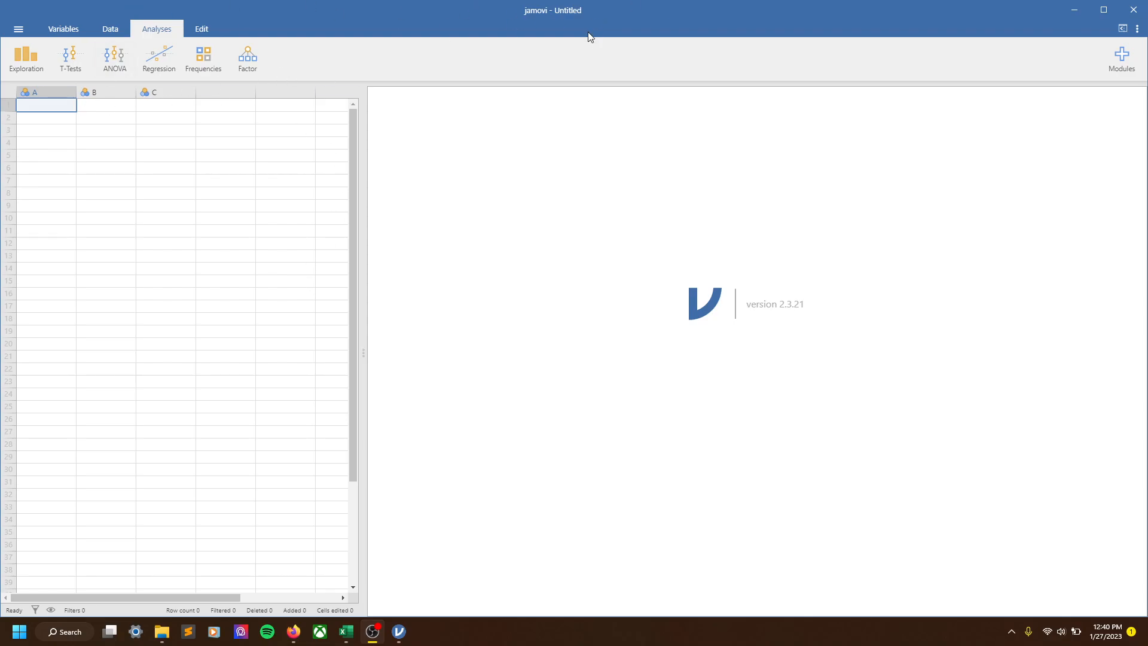
mouse_move(596, 44)
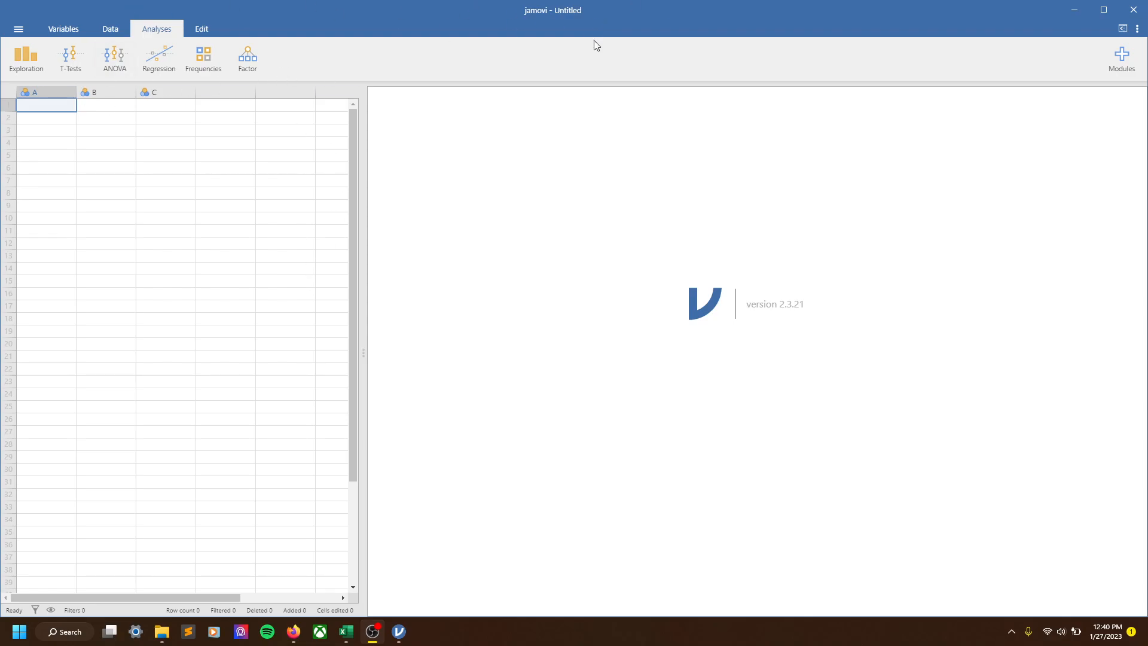
mouse_move(964, 6)
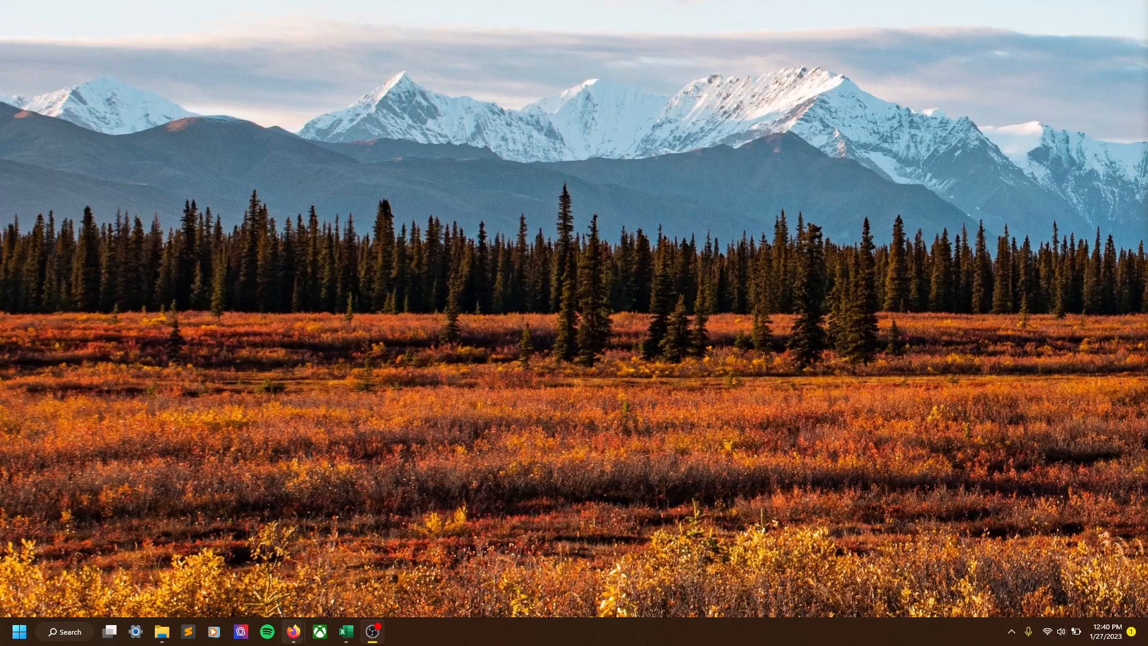
Step: Reach the course's jamovi page in Canvas and follow its link to the jamovi download site
left_click(292, 631)
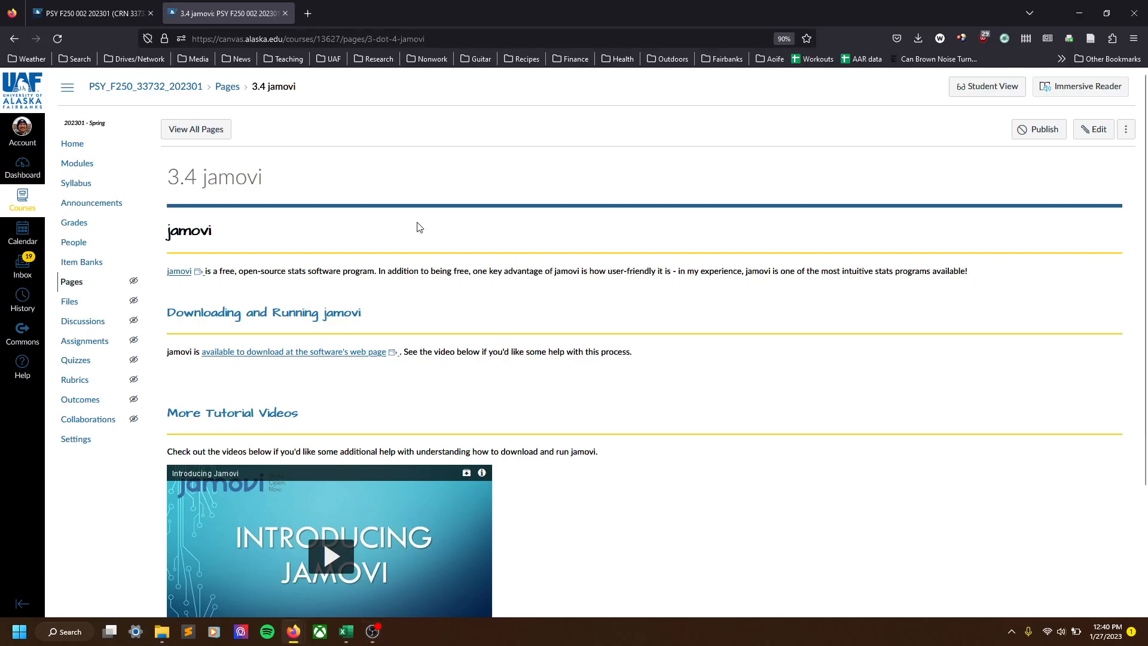
mouse_move(647, 90)
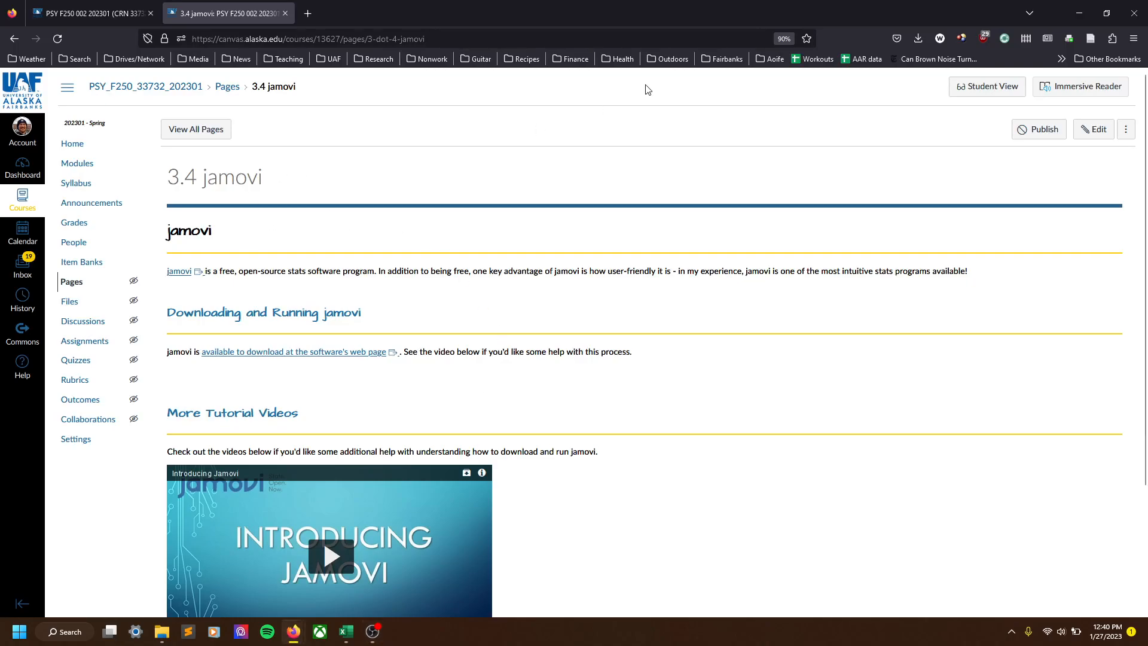
mouse_move(446, 215)
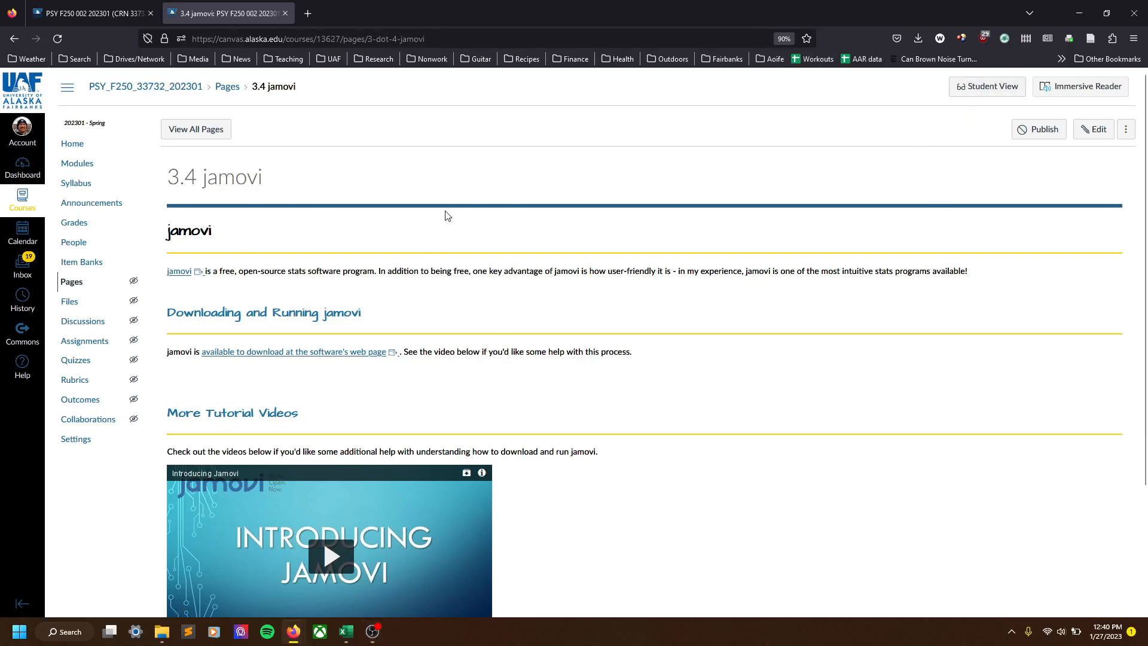
mouse_move(257, 239)
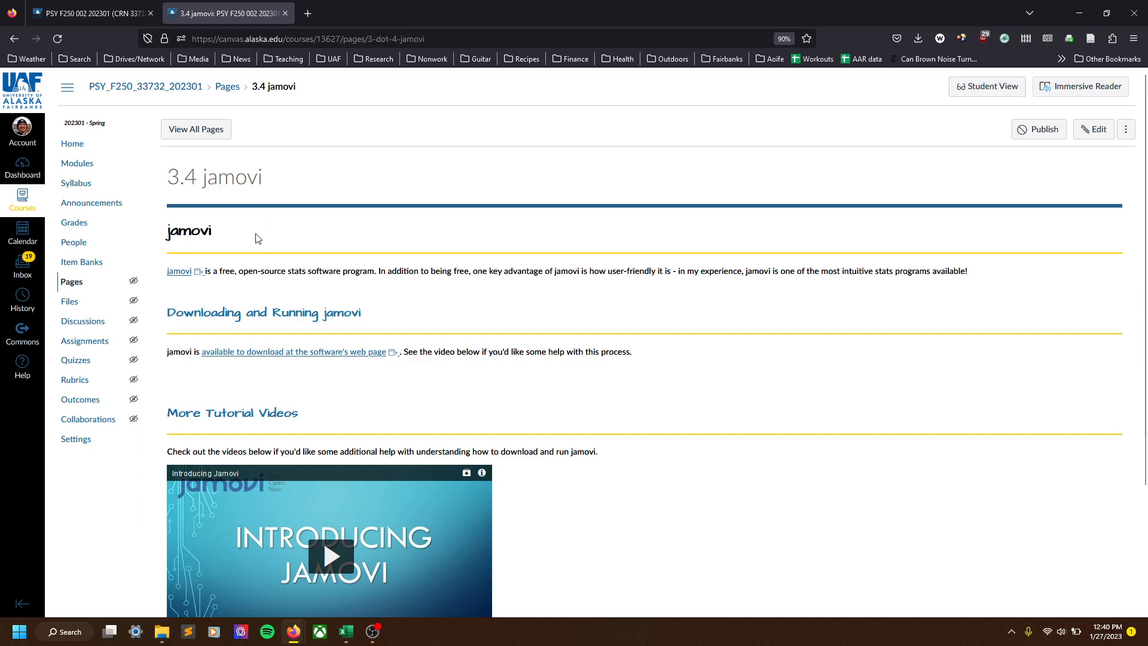
scroll("down", 3)
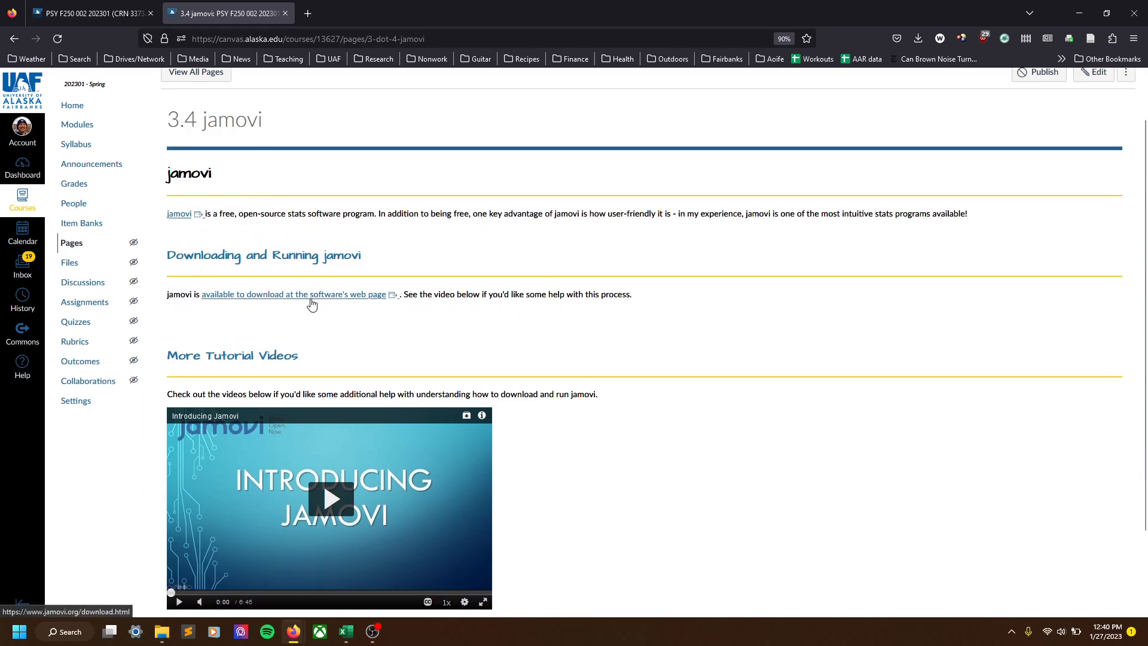
mouse_move(393, 301)
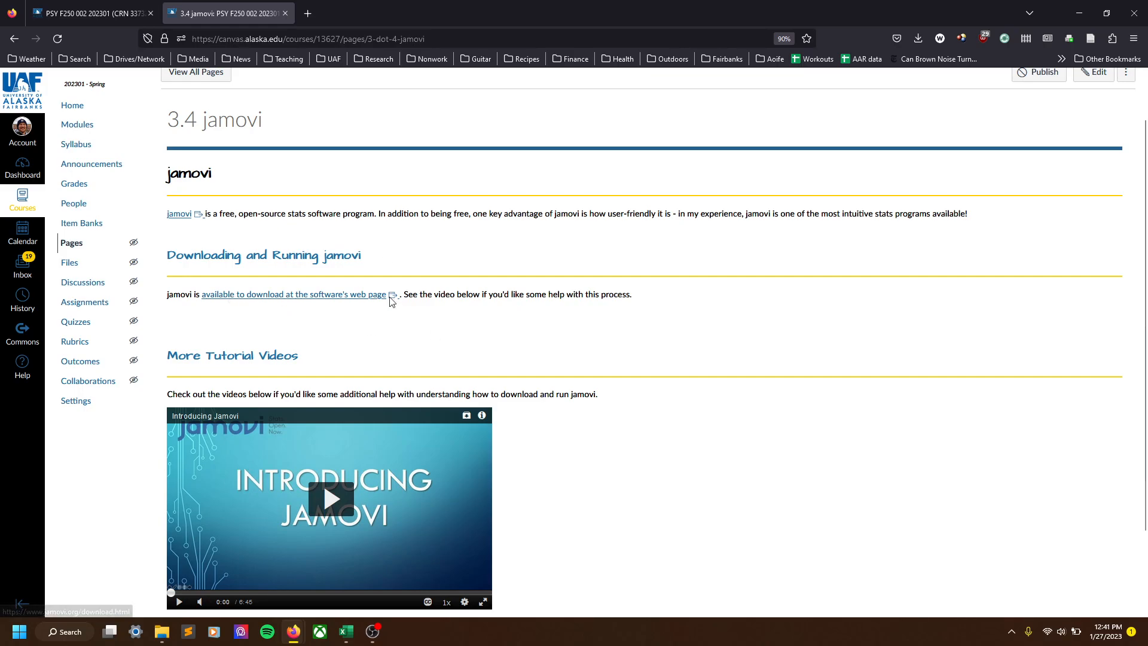
mouse_move(233, 303)
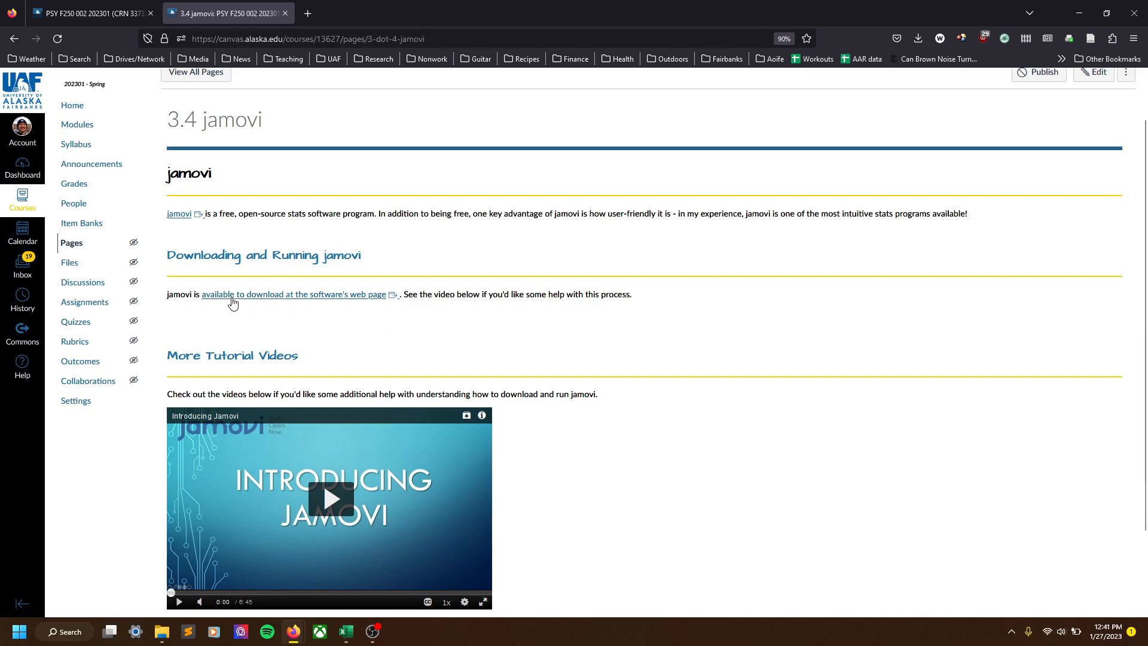
left_click(294, 294)
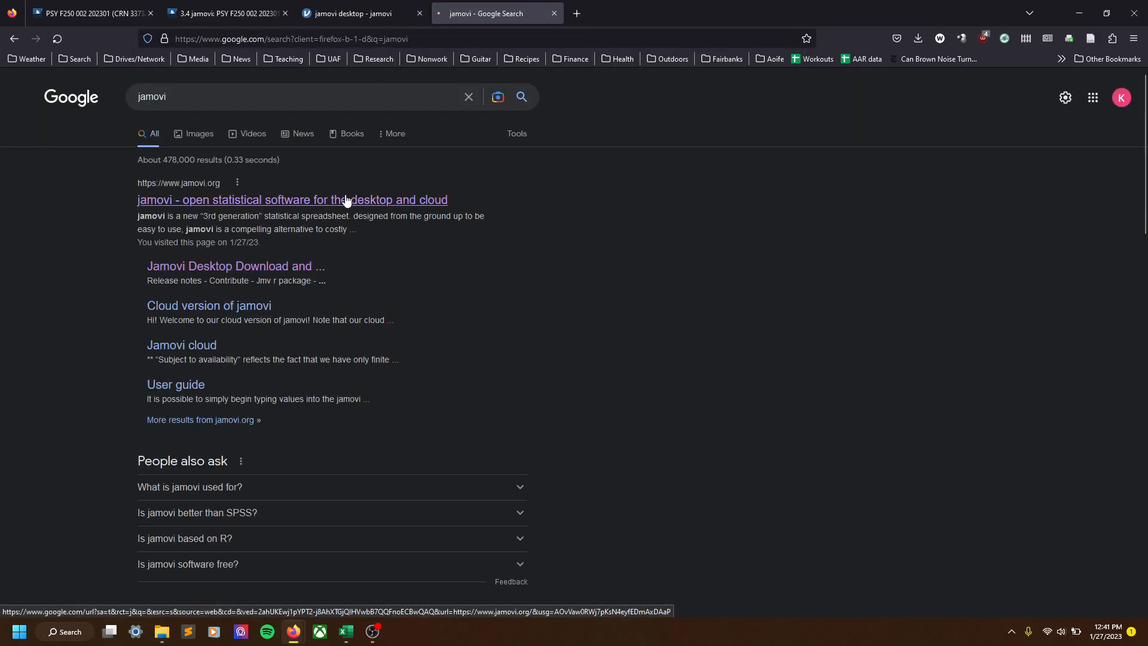
Step: Land on the jamovi.org home page from the Google results and find the Cloud and Desktop cards
left_click(292, 200)
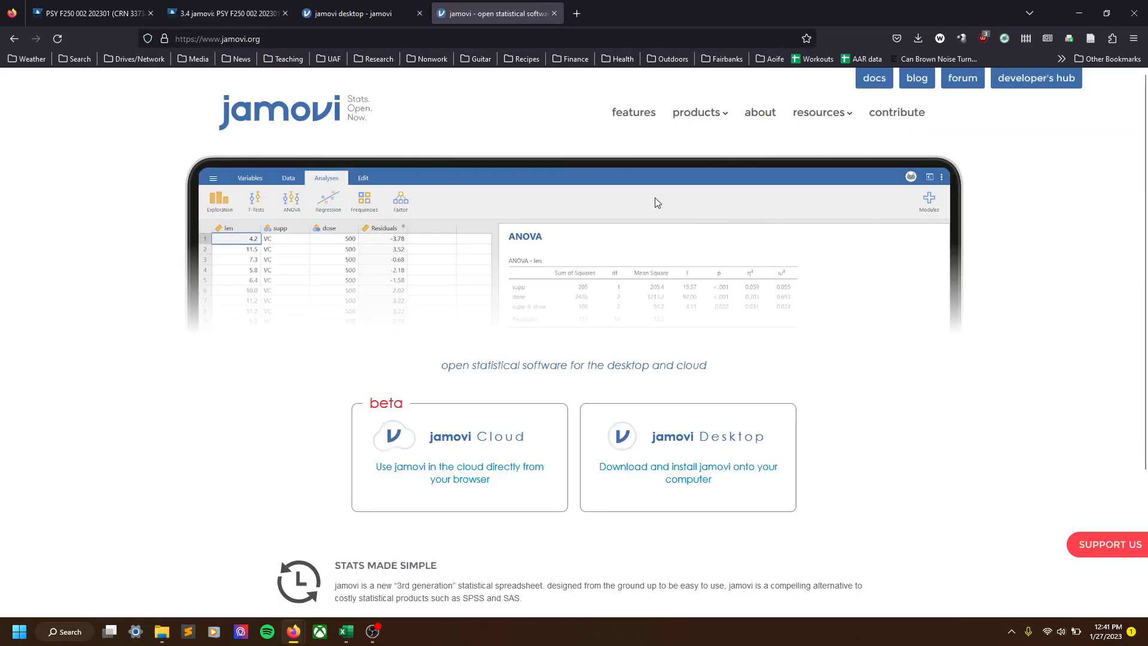
mouse_move(377, 167)
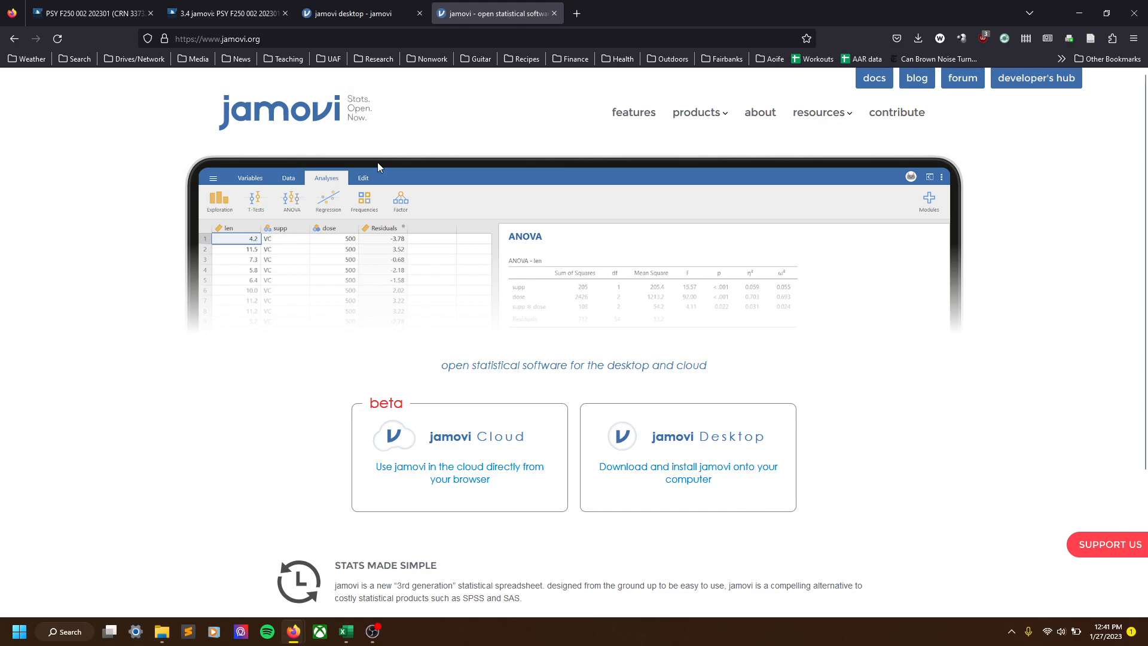
scroll("down", 3)
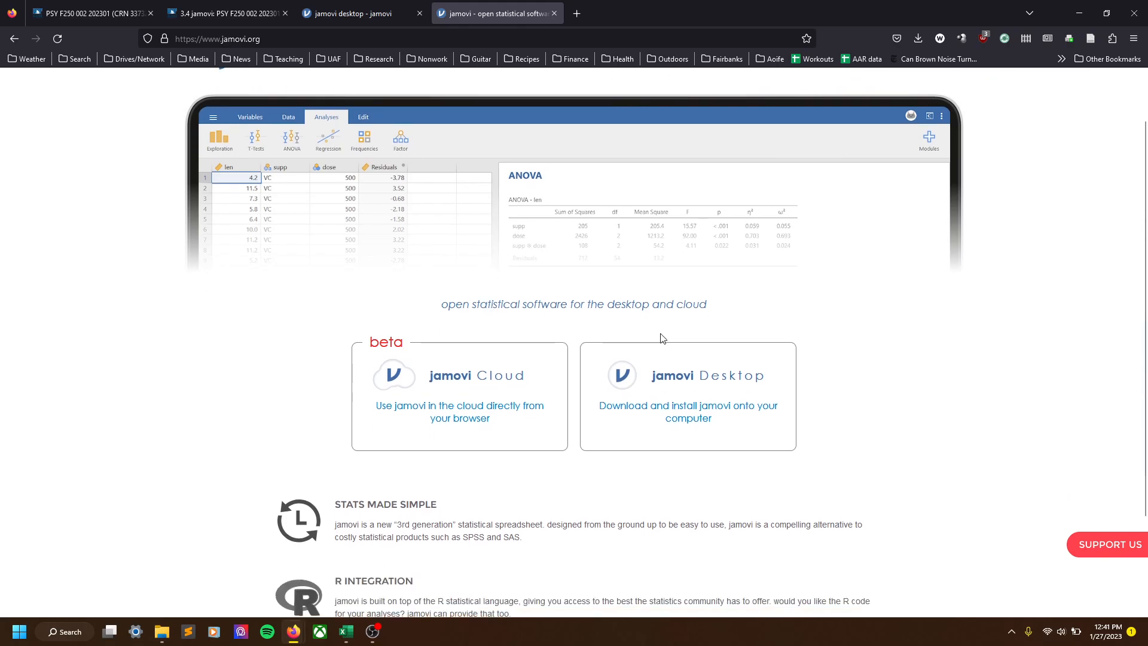
mouse_move(621, 291)
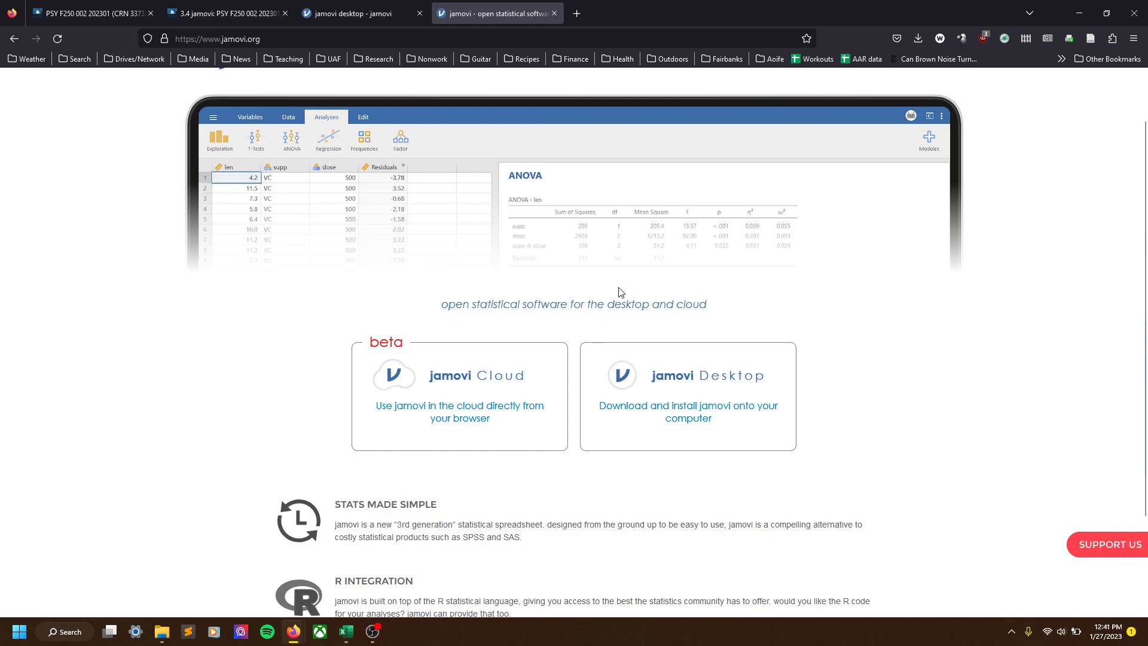
mouse_move(477, 380)
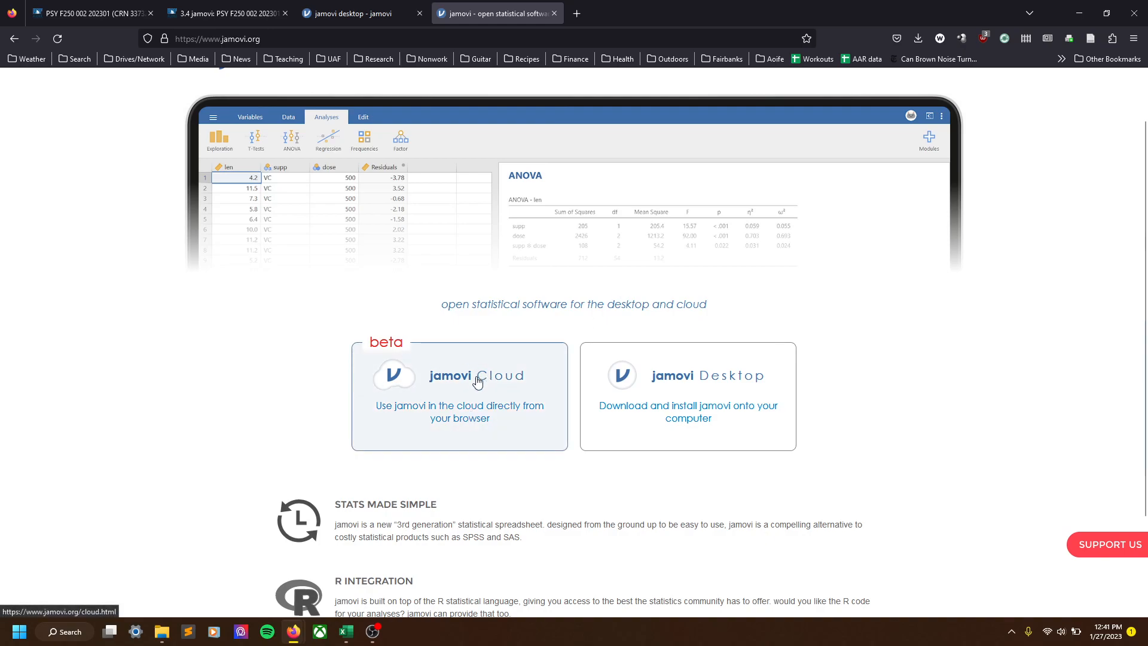
mouse_move(530, 392)
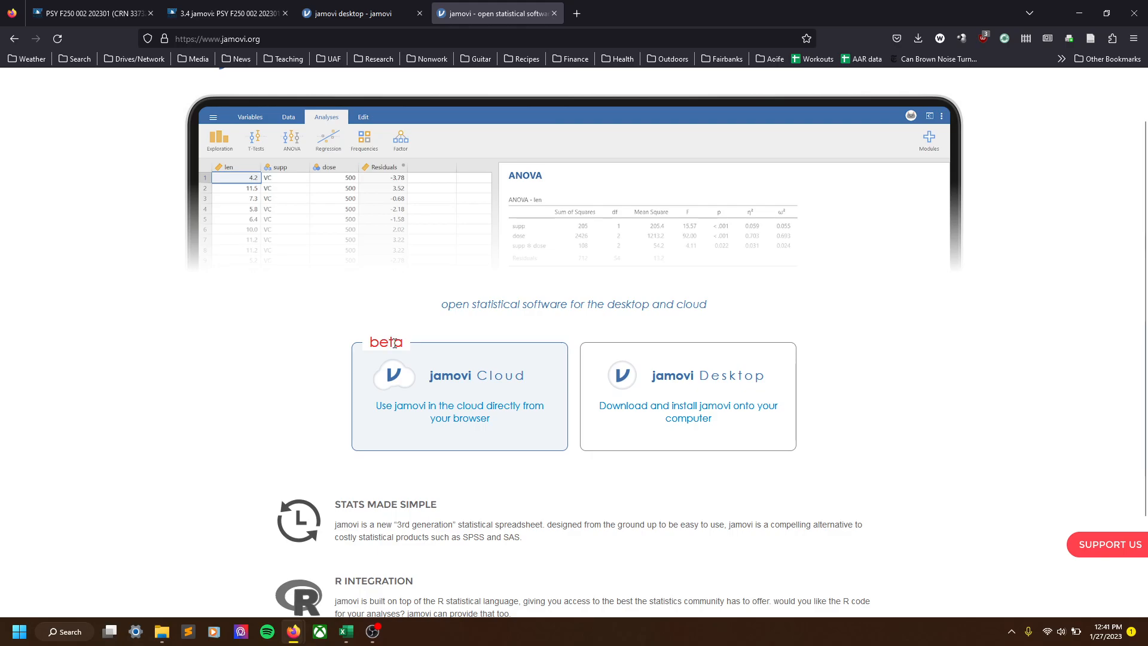
mouse_move(403, 369)
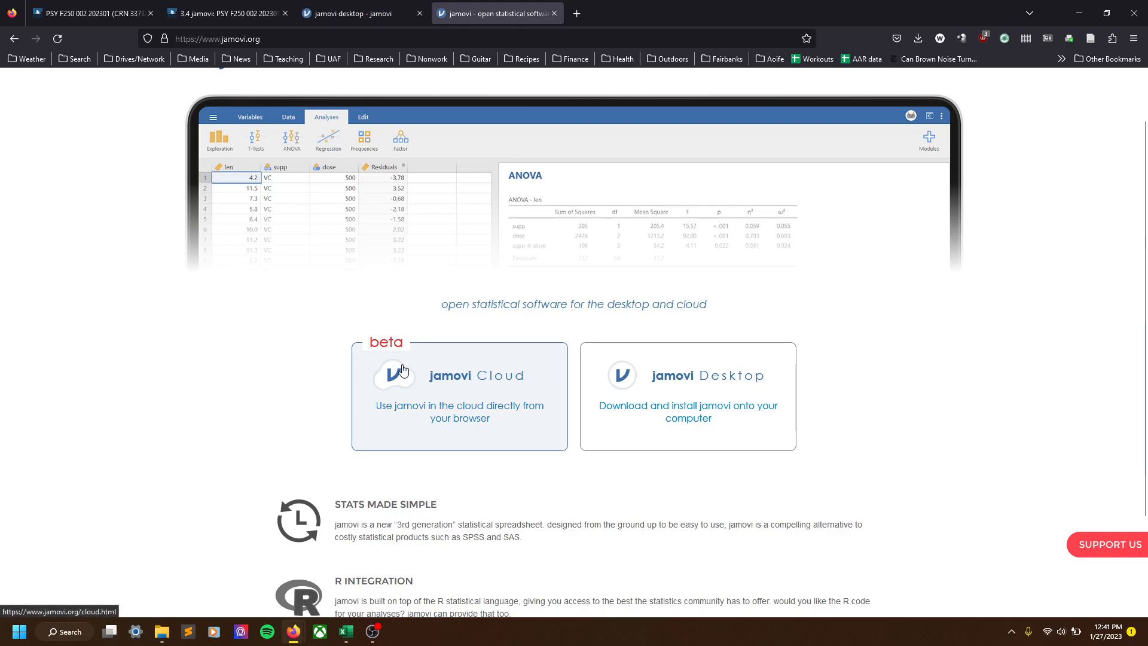
mouse_move(680, 404)
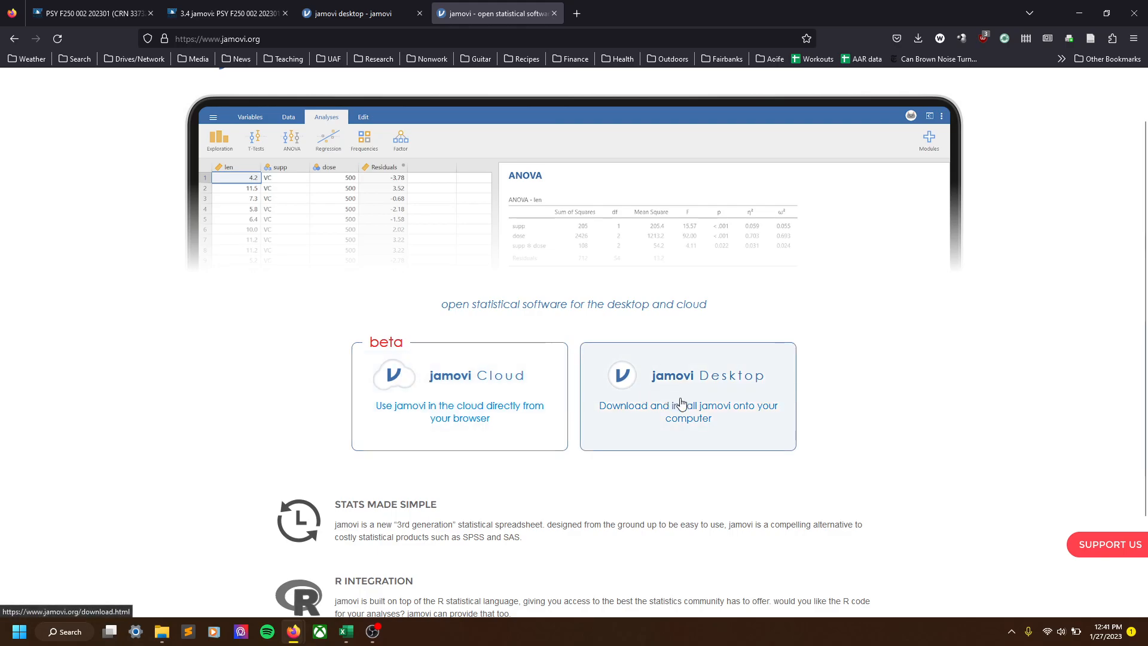
Step: Choose jamovi Desktop to reach the download page listing version 2.3.21 and all releases
left_click(687, 396)
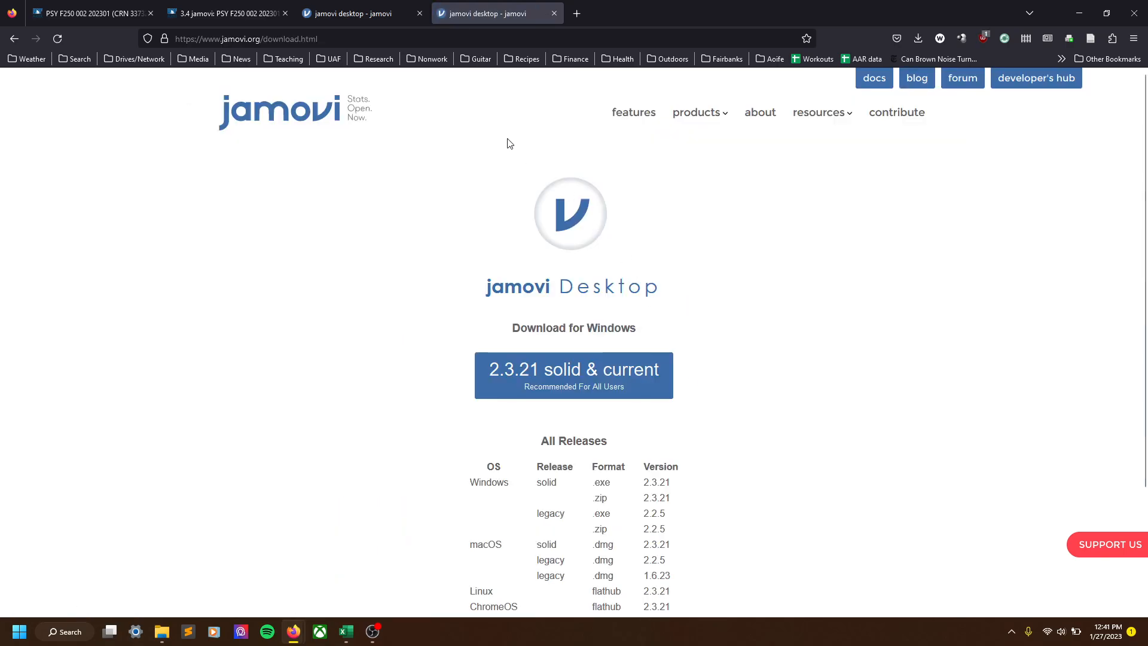
mouse_move(597, 380)
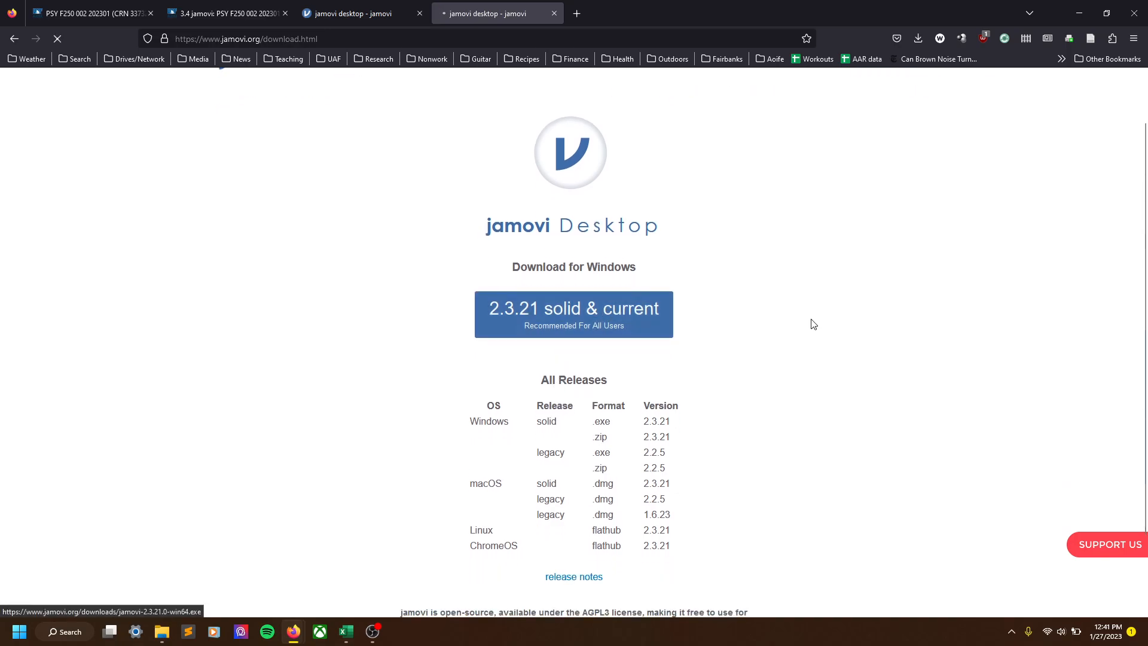
Step: Download the jamovi 2.3.21 'solid & current' Windows installer to the Downloads folder
left_click(572, 314)
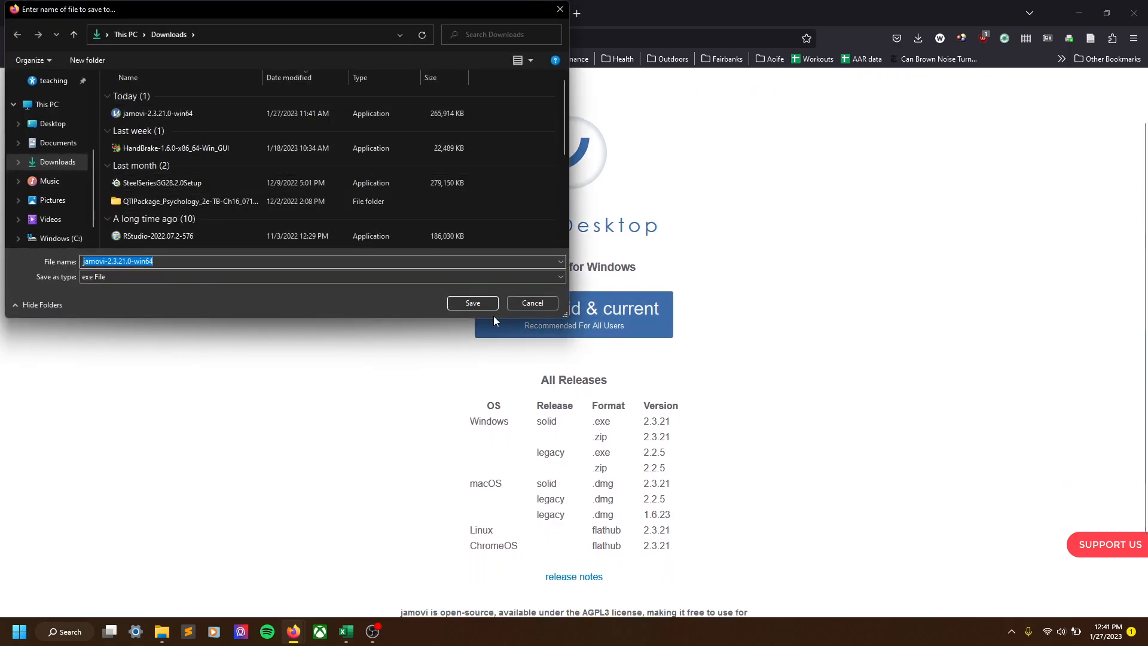
left_click(472, 303)
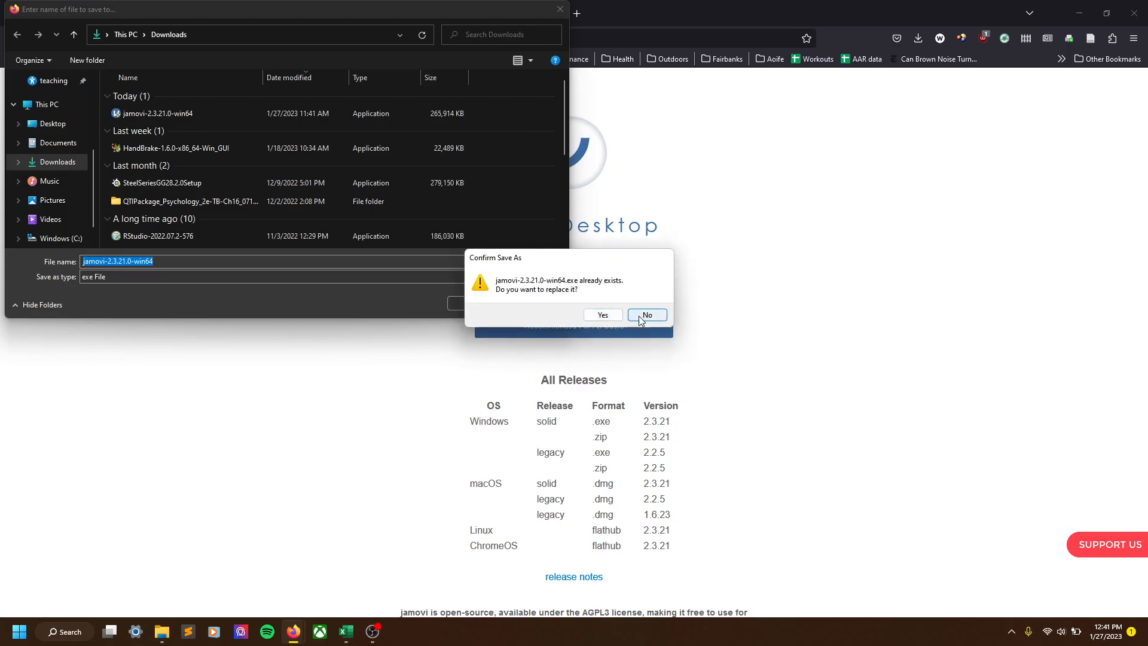
left_click(646, 314)
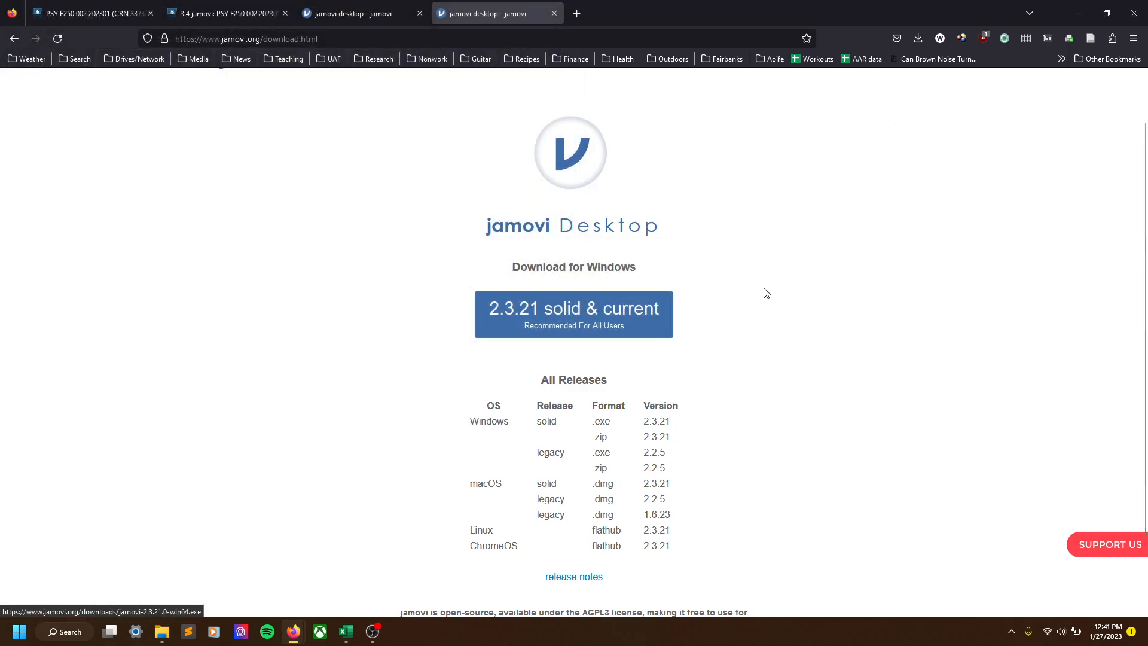
mouse_move(595, 299)
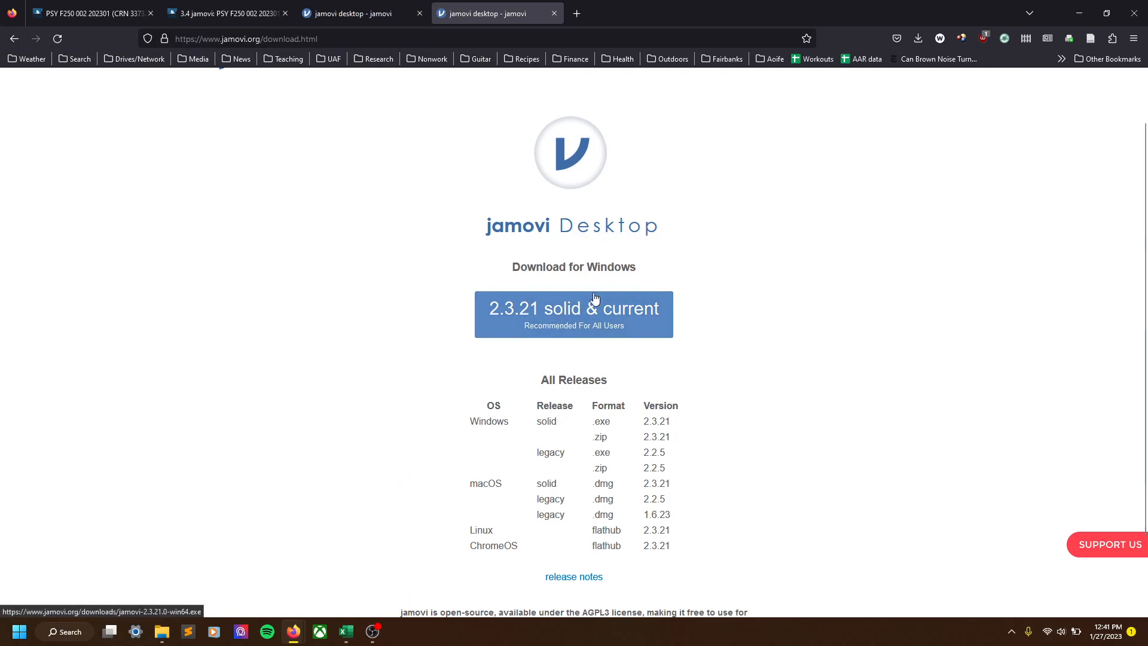
mouse_move(725, 255)
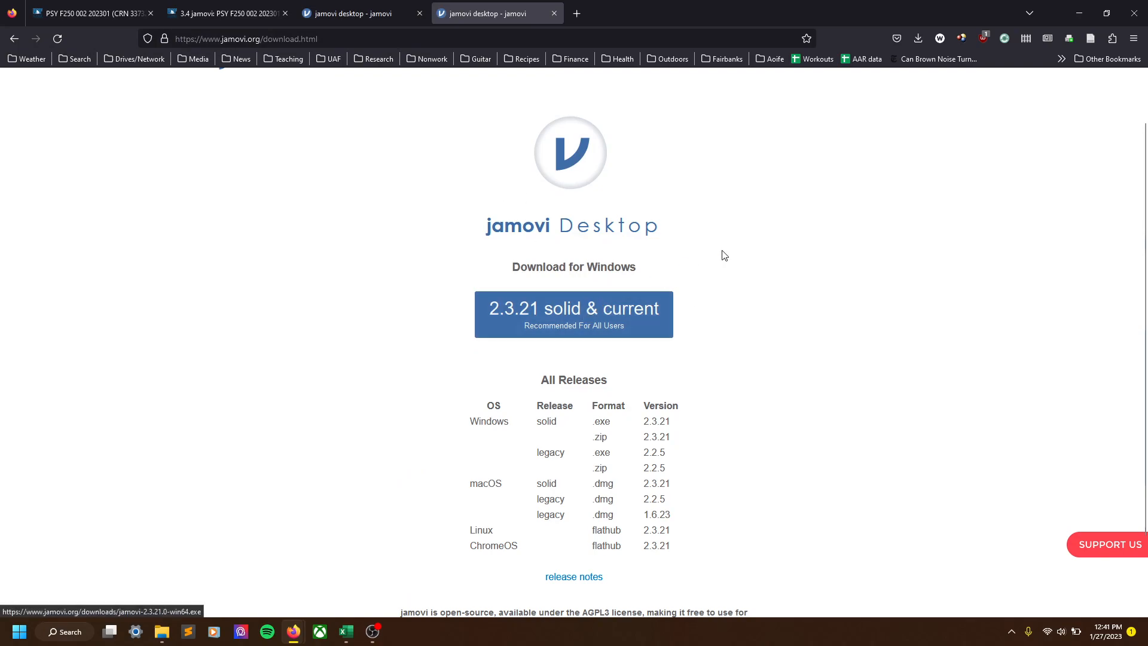
Step: Run the downloaded jamovi installer and dismiss its 'version 2.3.21.0 already installed' notice
left_click(918, 39)
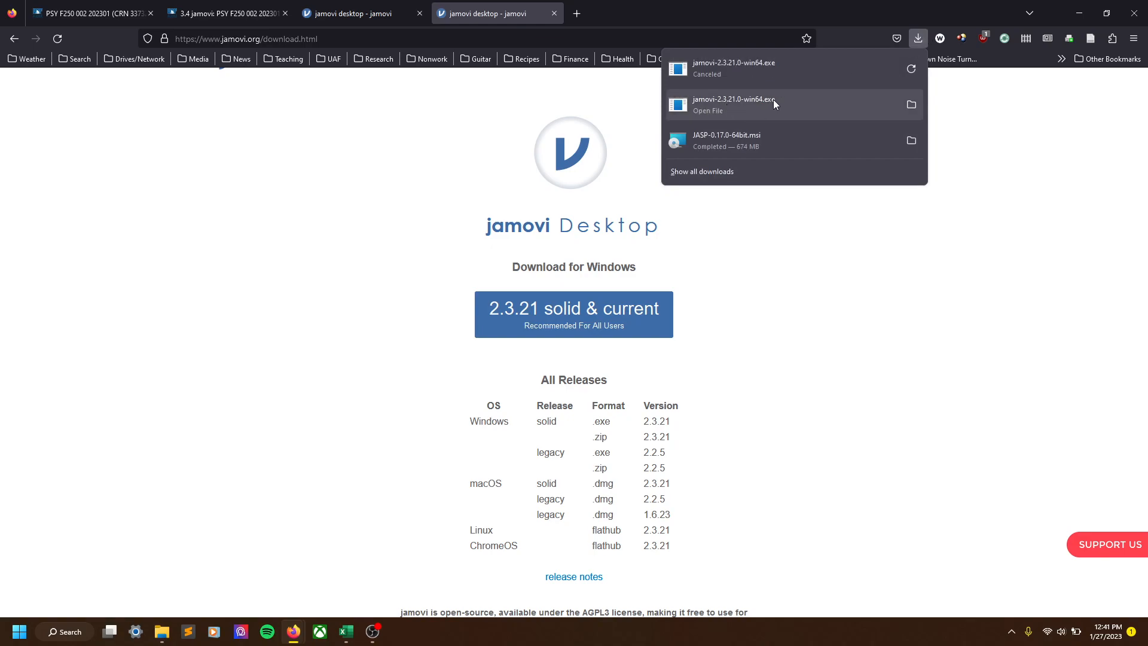
left_click(666, 277)
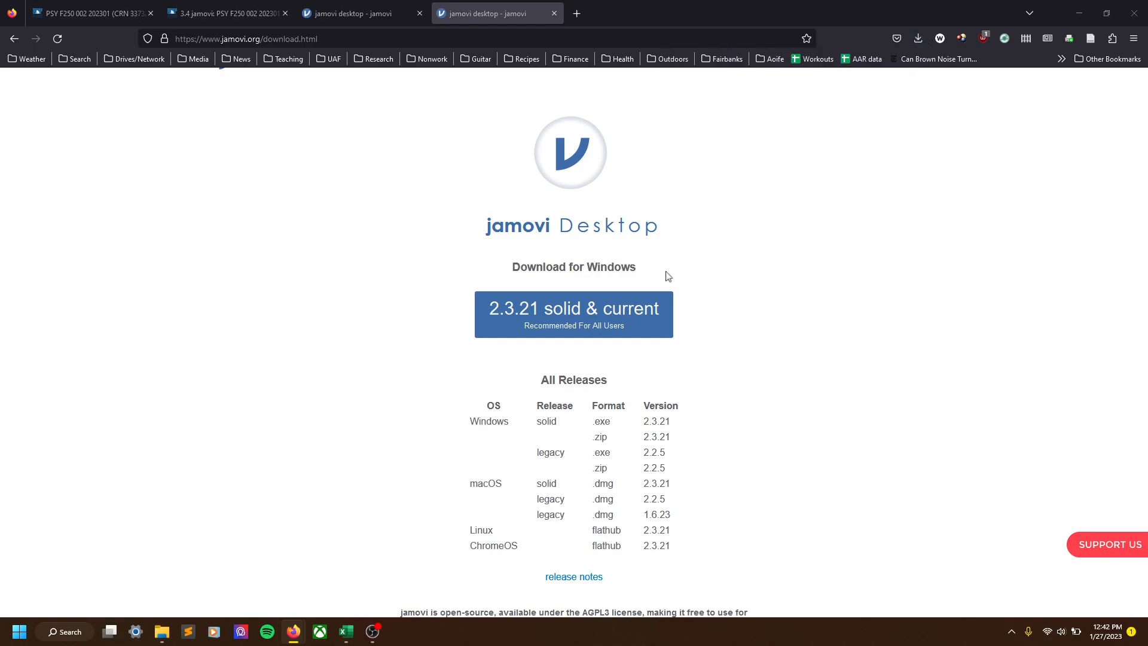
mouse_move(497, 263)
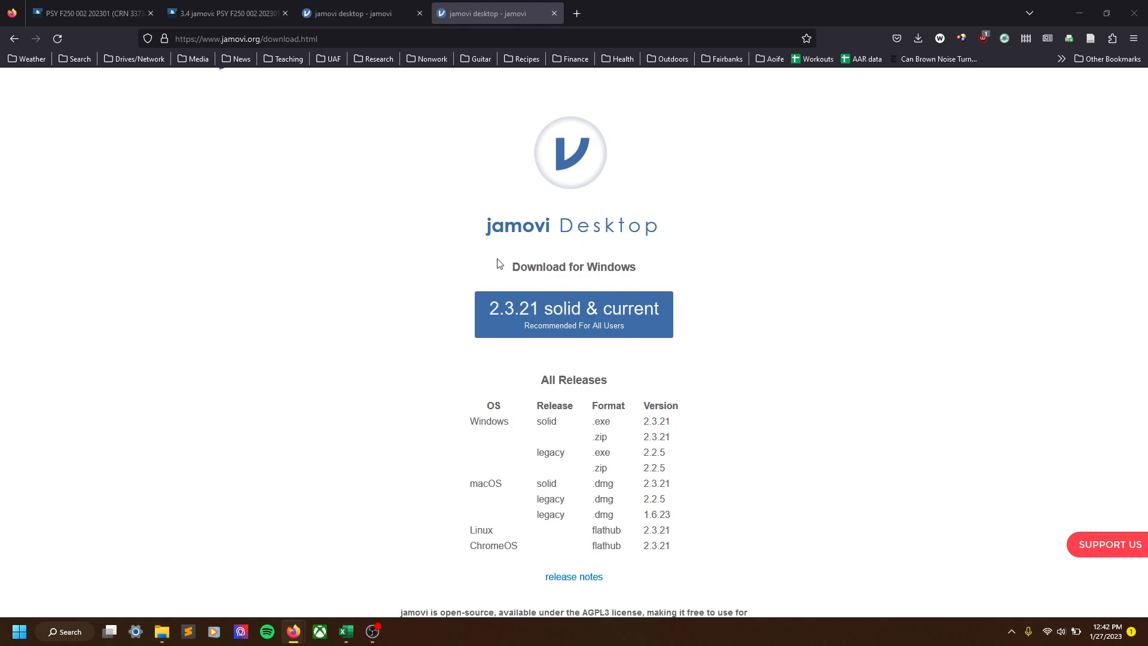
mouse_move(558, 425)
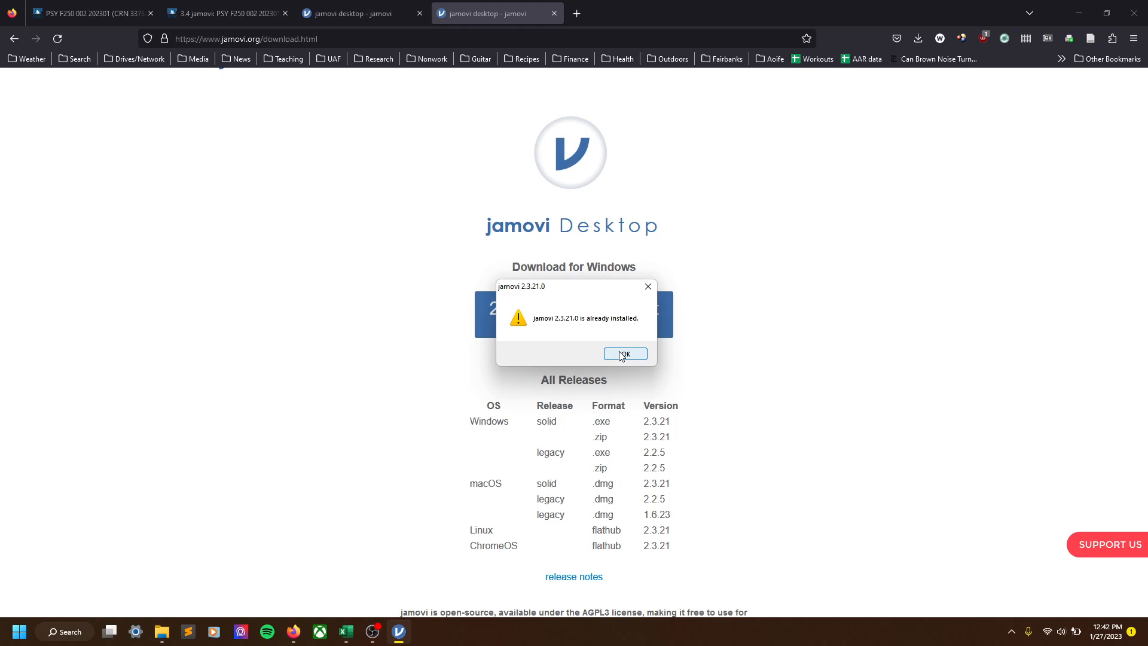
left_click(624, 354)
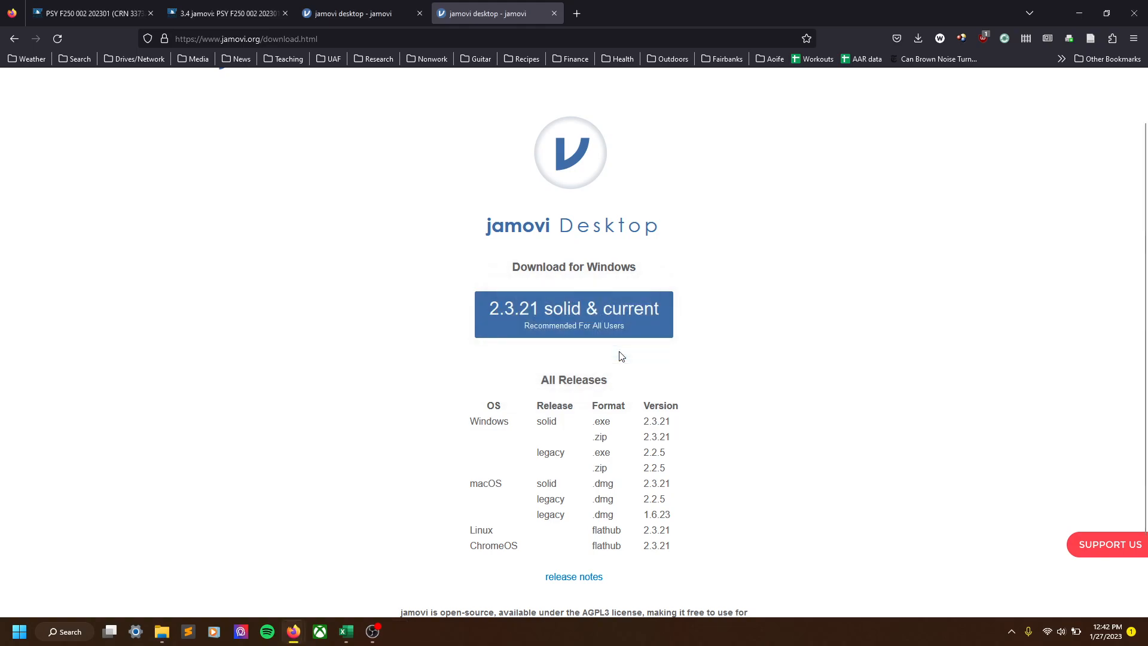
mouse_move(765, 183)
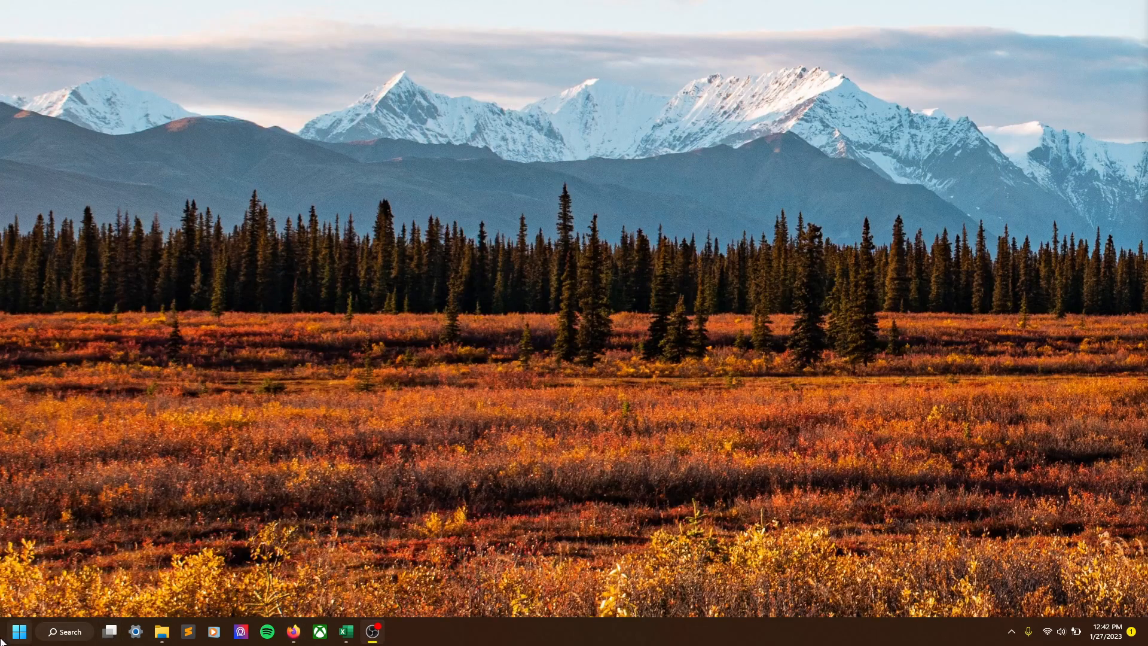
Step: Launch jamovi 2.3.21 from Windows Search and maximize its empty Untitled data set window
left_click(64, 632)
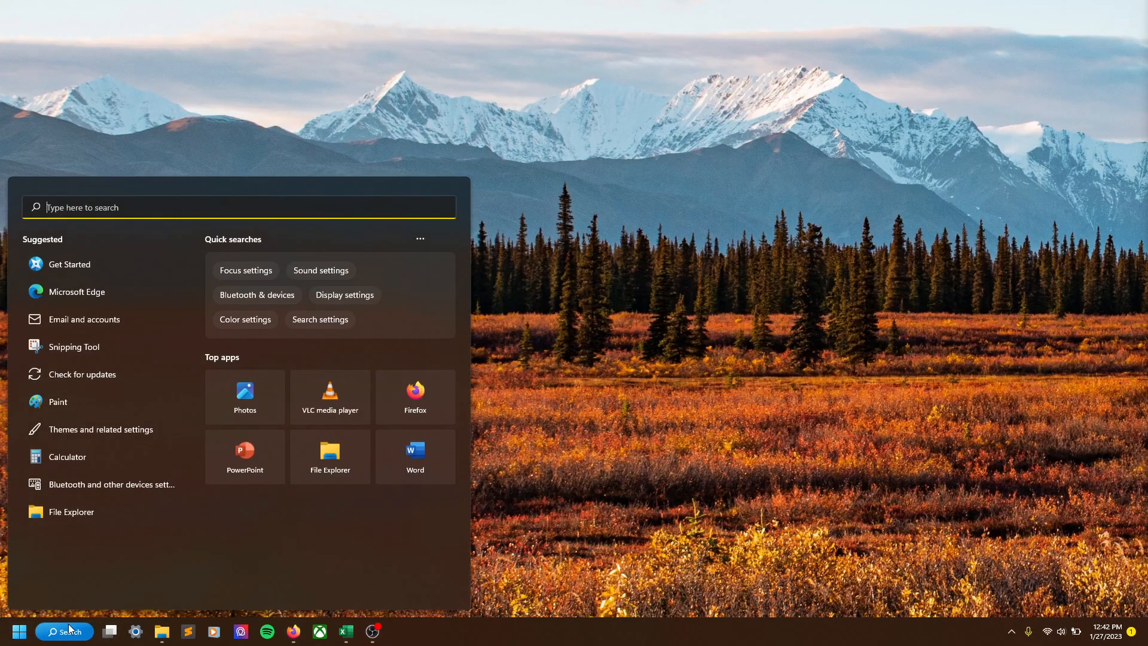
type("jamovi 2.3.21")
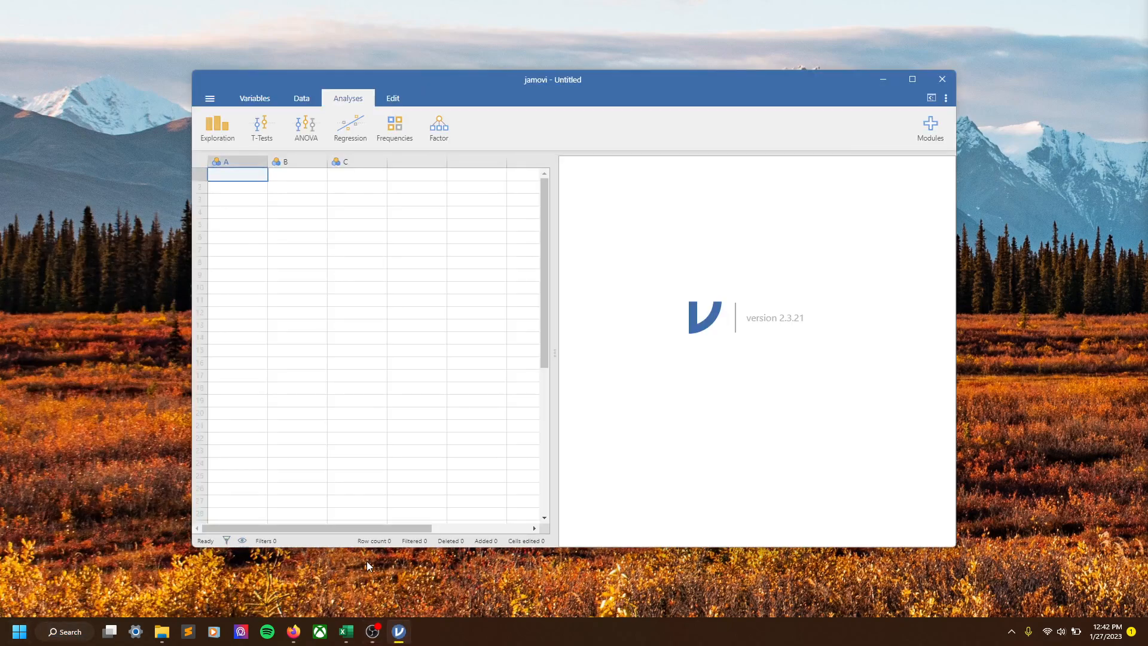
mouse_move(912, 79)
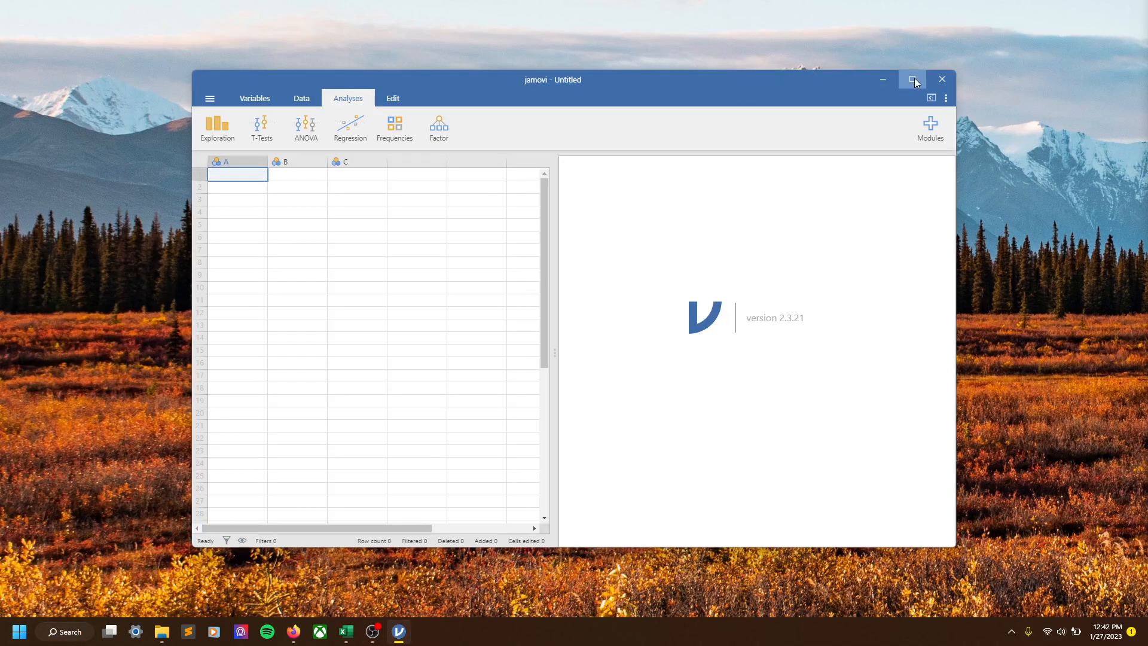
left_click(911, 79)
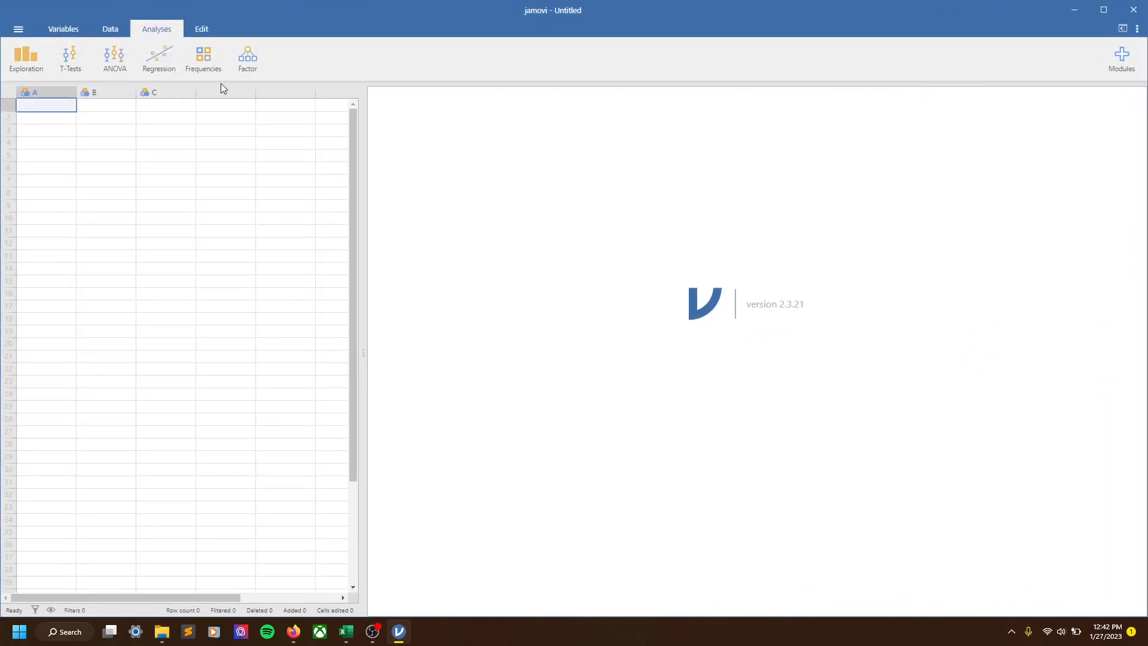
mouse_move(189, 80)
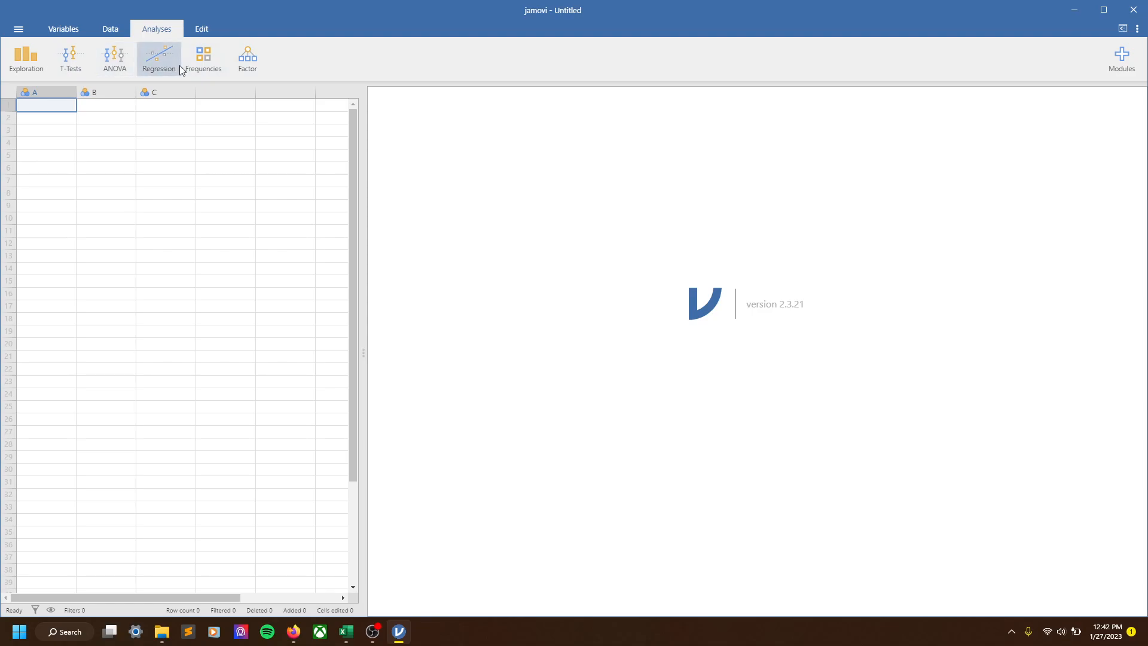
mouse_move(366, 32)
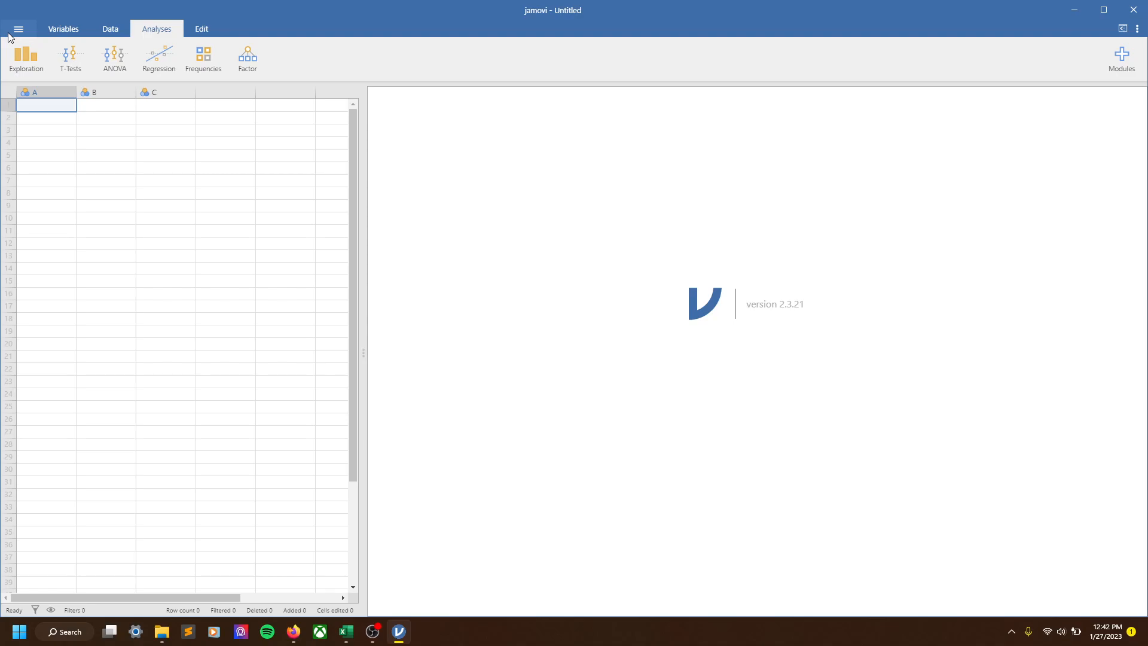
Step: From jamovi's main menu, browse This PC for module3.xlsx in the 250 stats data folder
left_click(18, 29)
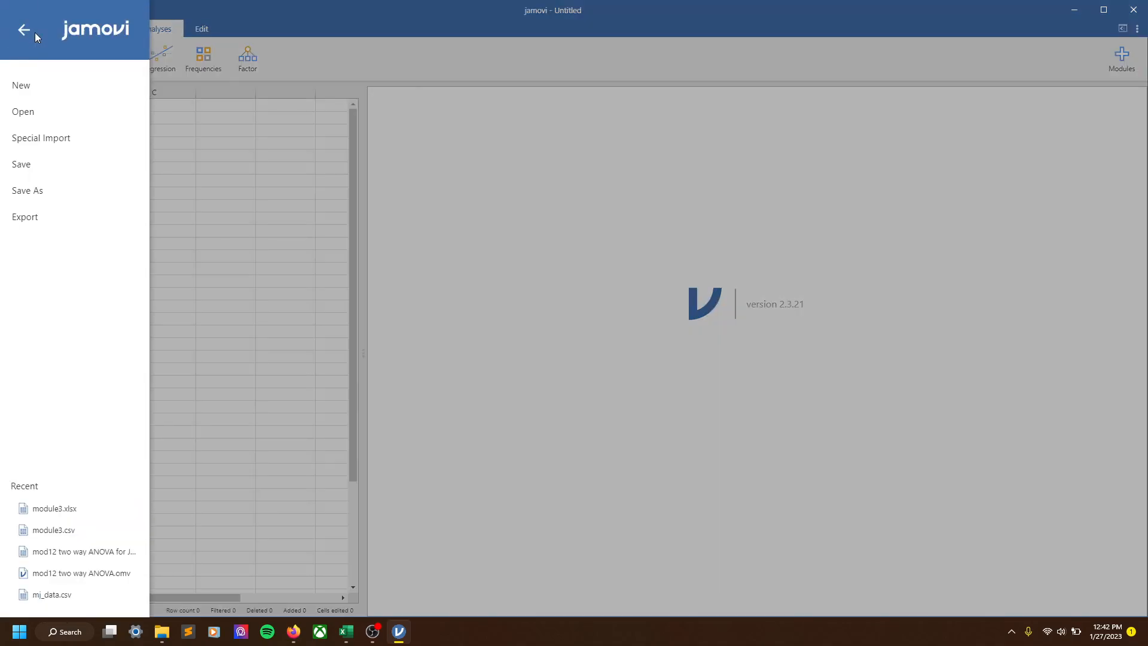
left_click(18, 29)
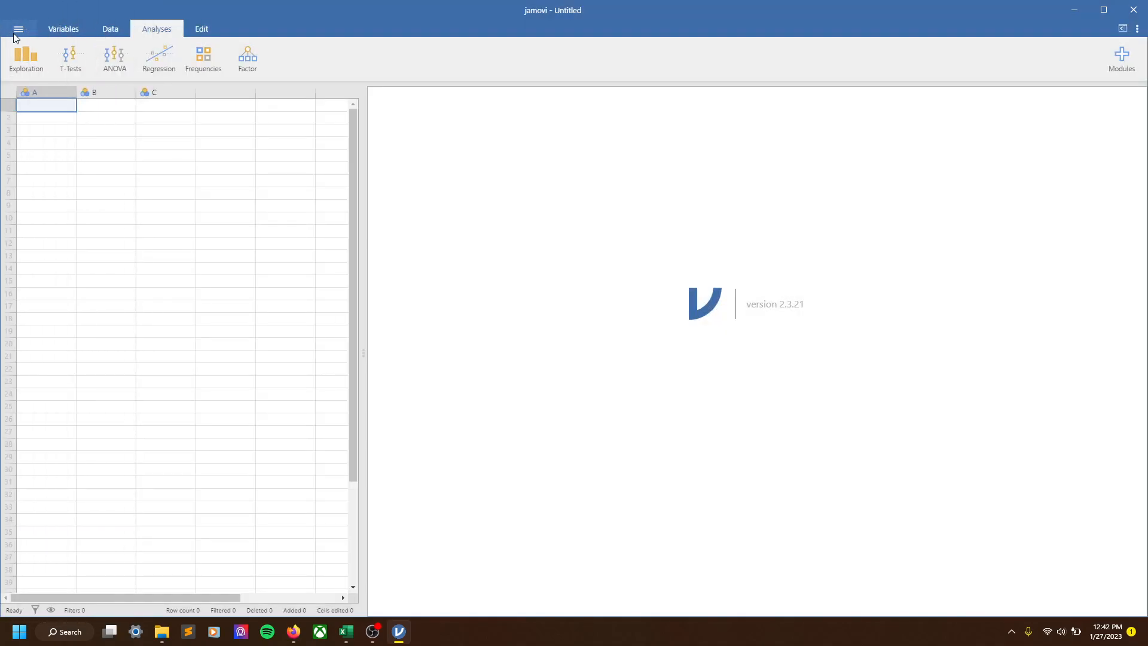
left_click(17, 29)
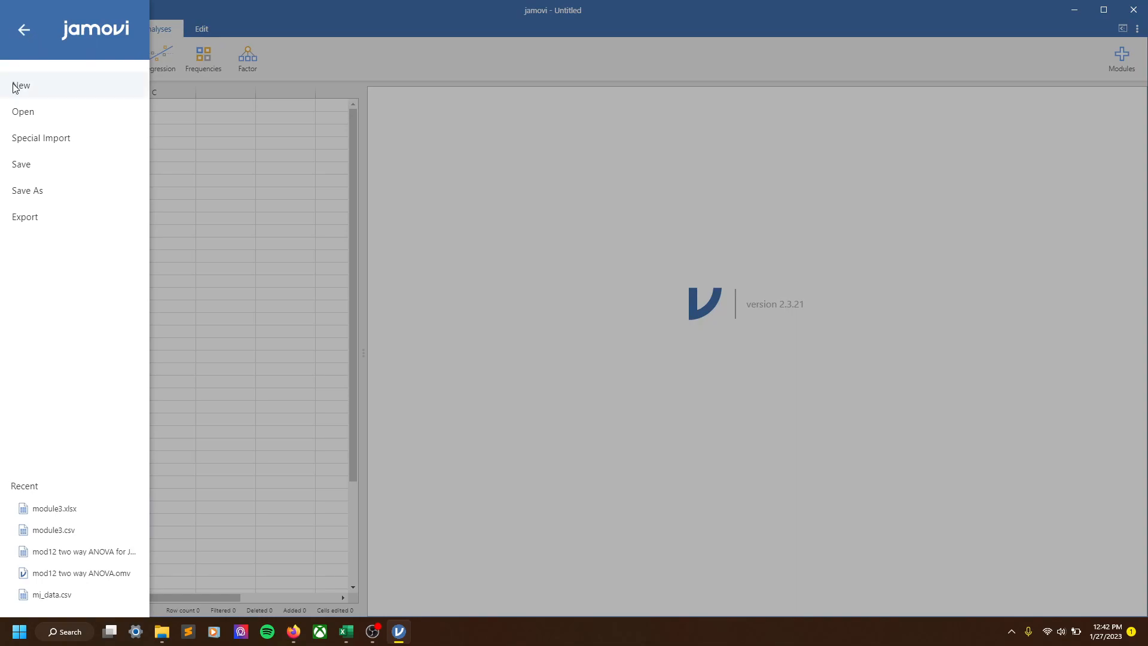
mouse_move(57, 97)
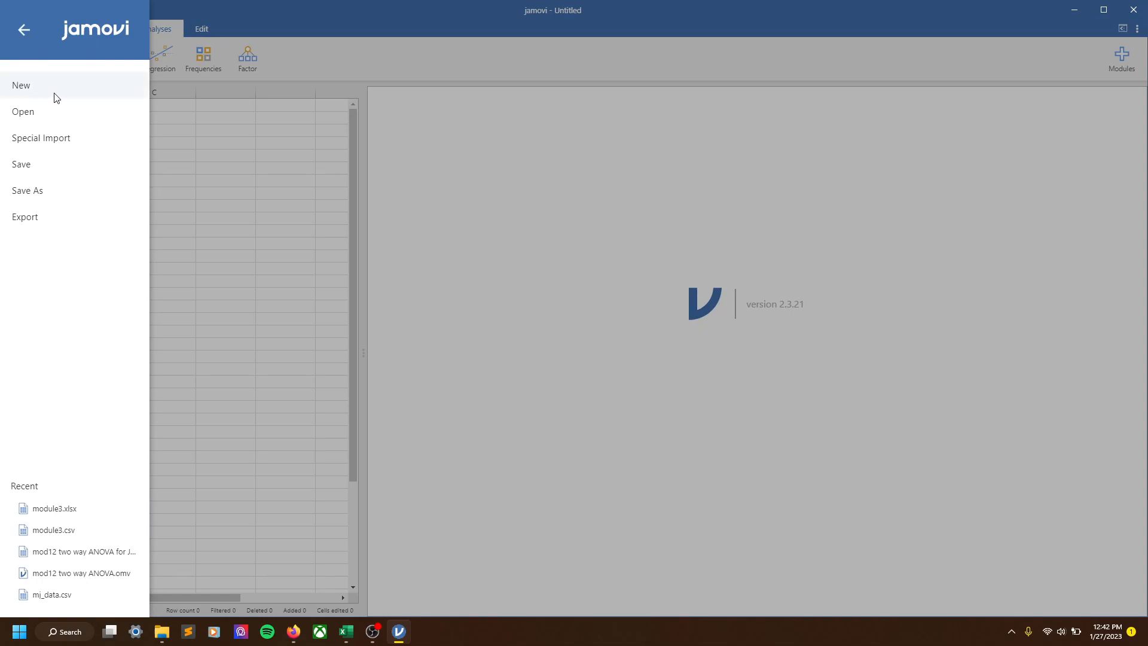
left_click(23, 111)
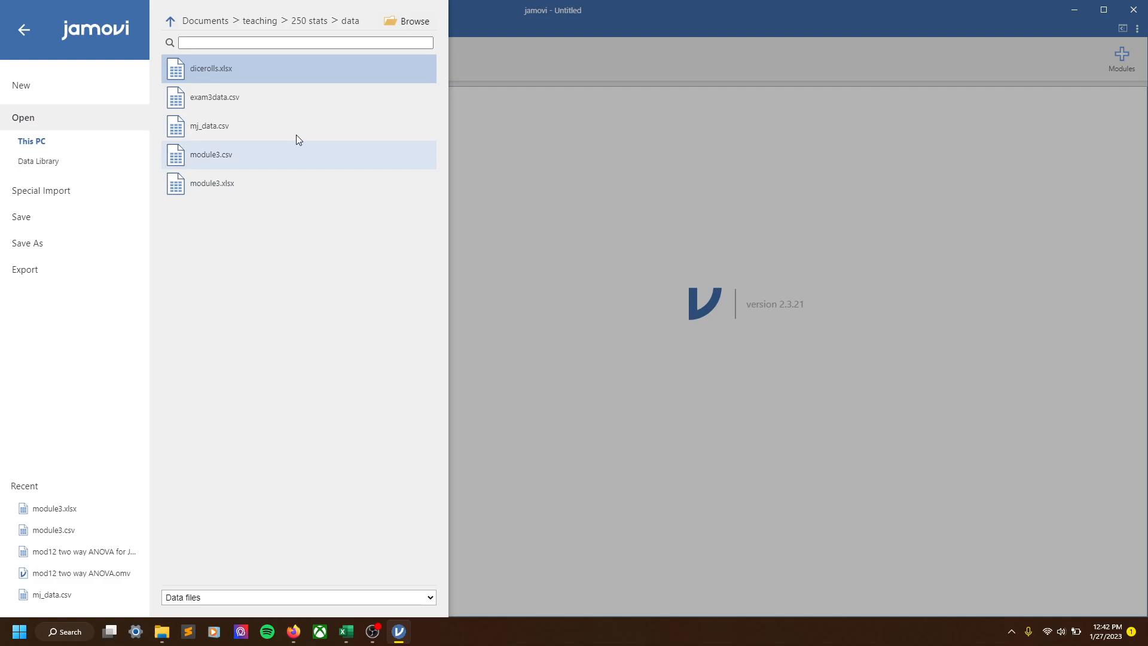
mouse_move(415, 20)
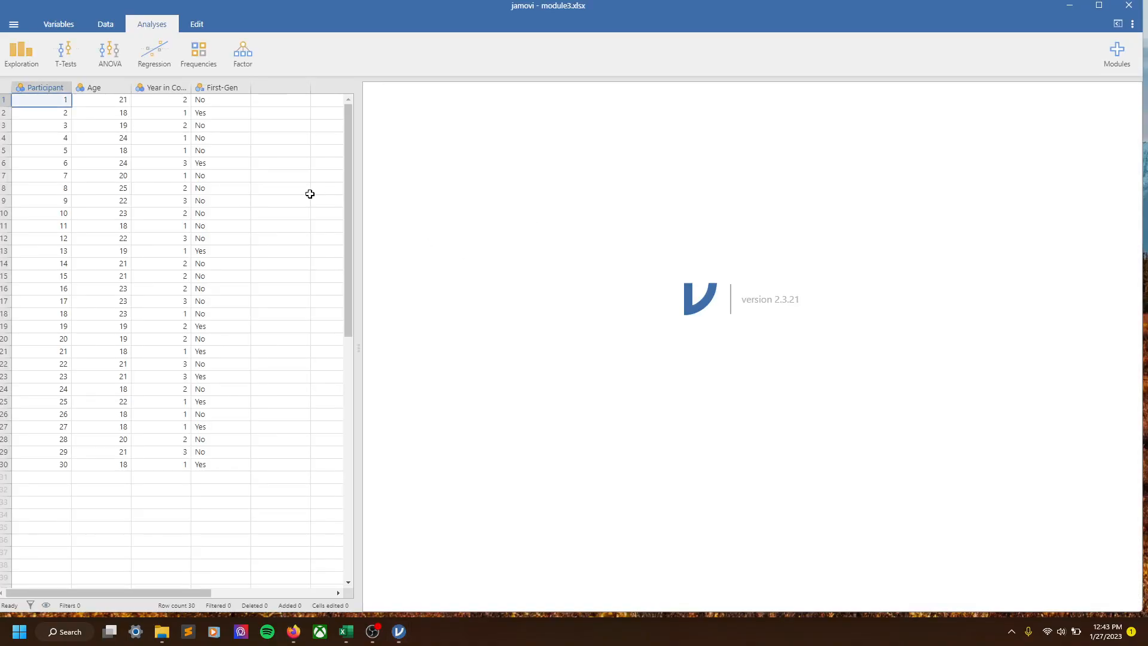
mouse_move(61, 50)
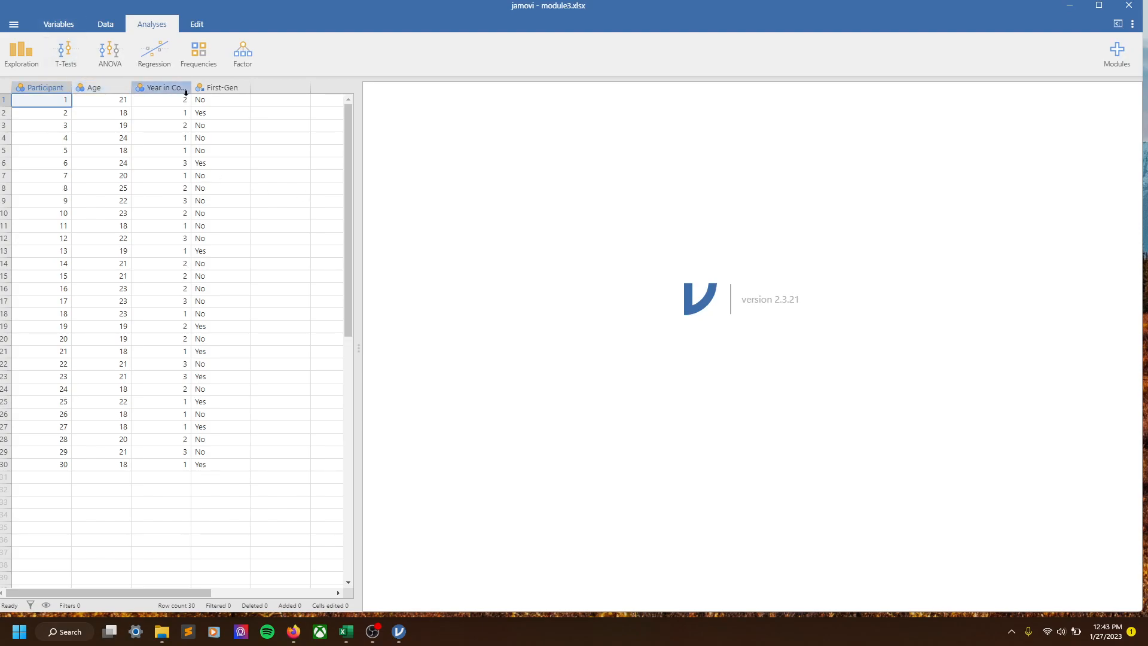
Step: Visit the Variables, Data, Analyses and Edit views of module3.xlsx, finishing on Analyses with its references list
left_click(58, 24)
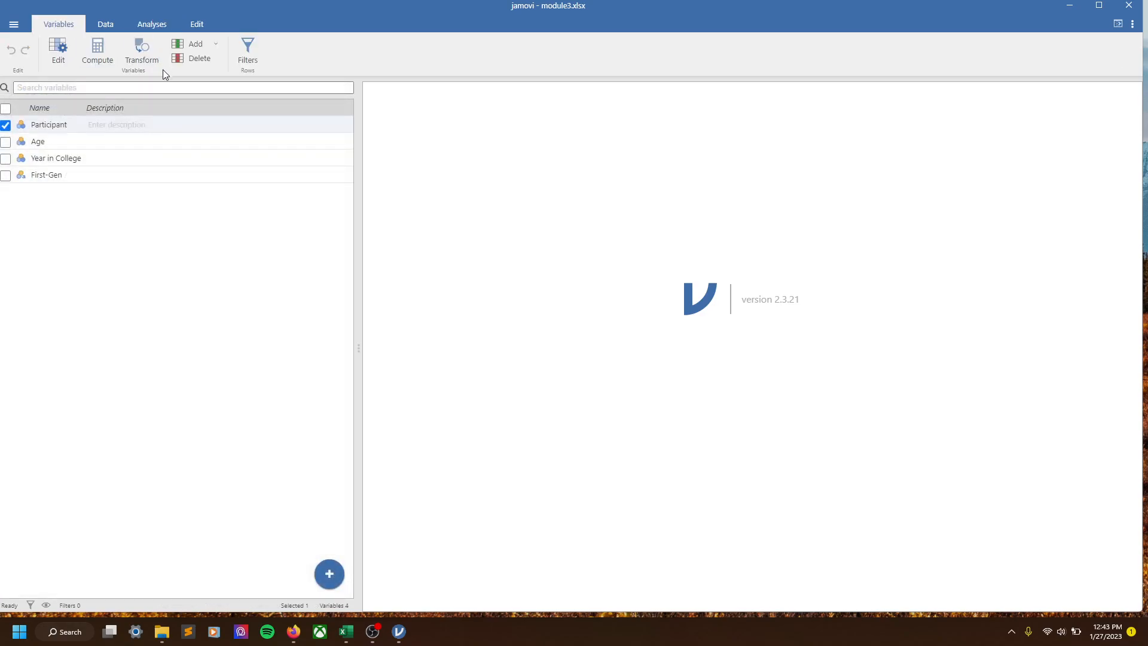
left_click(106, 24)
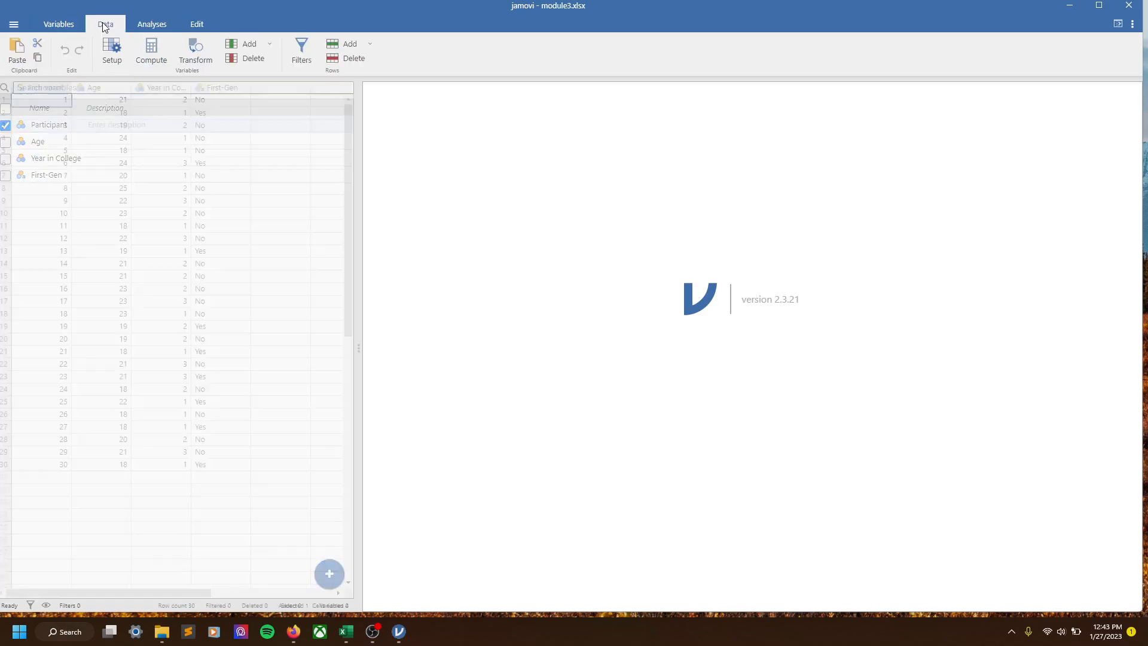
left_click(152, 24)
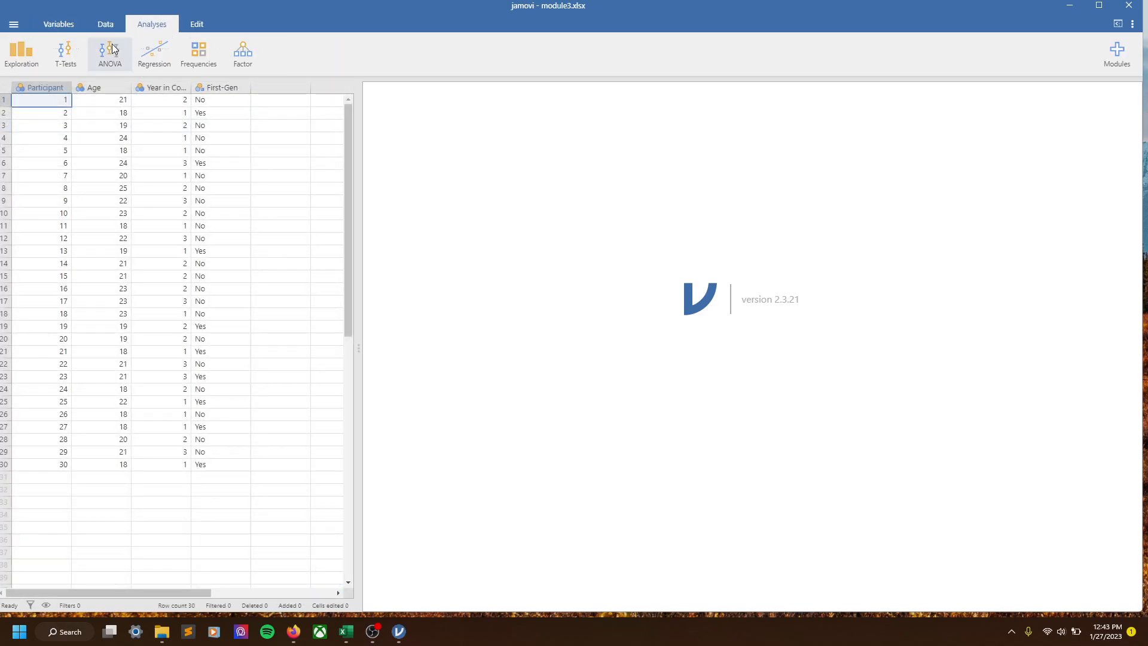
left_click(196, 24)
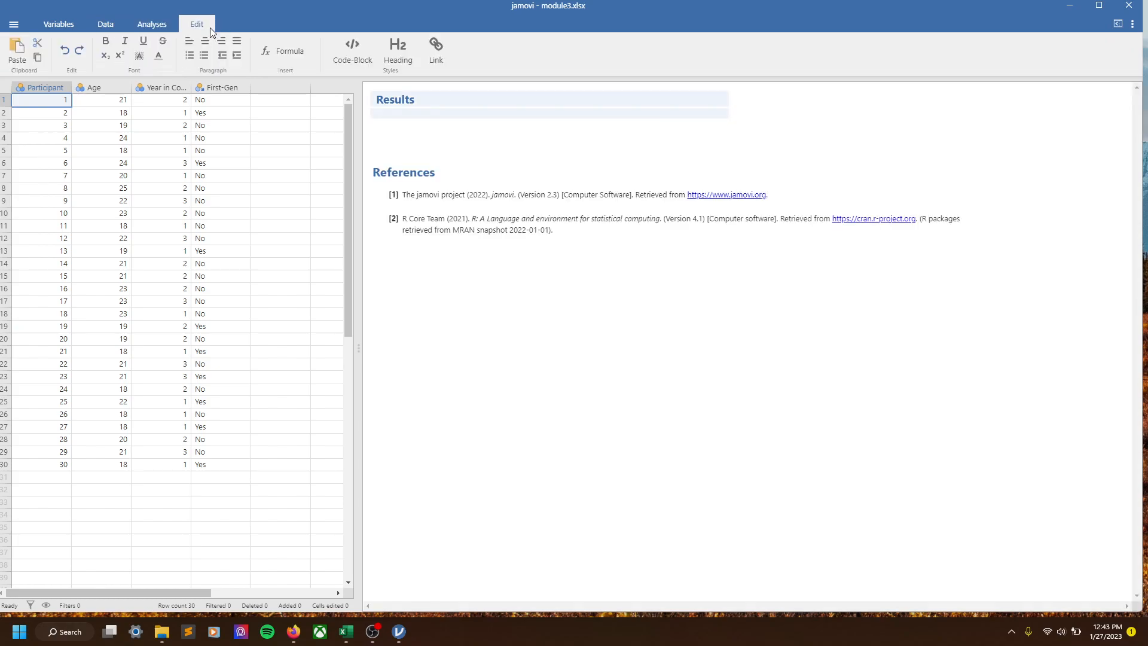
left_click(152, 24)
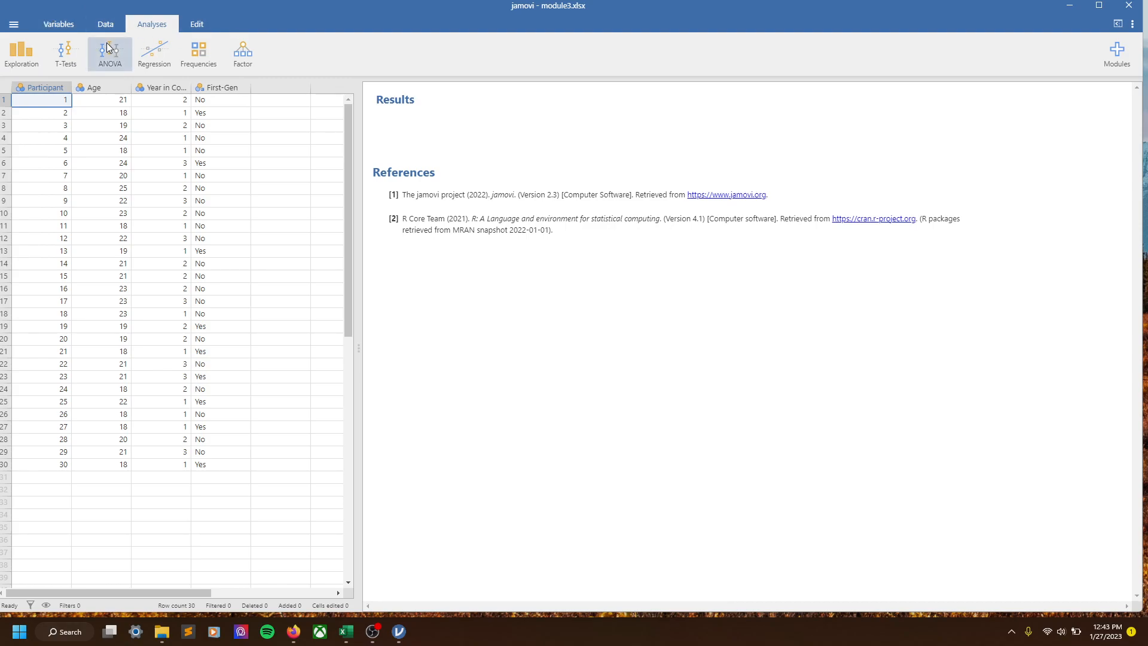
mouse_move(117, 59)
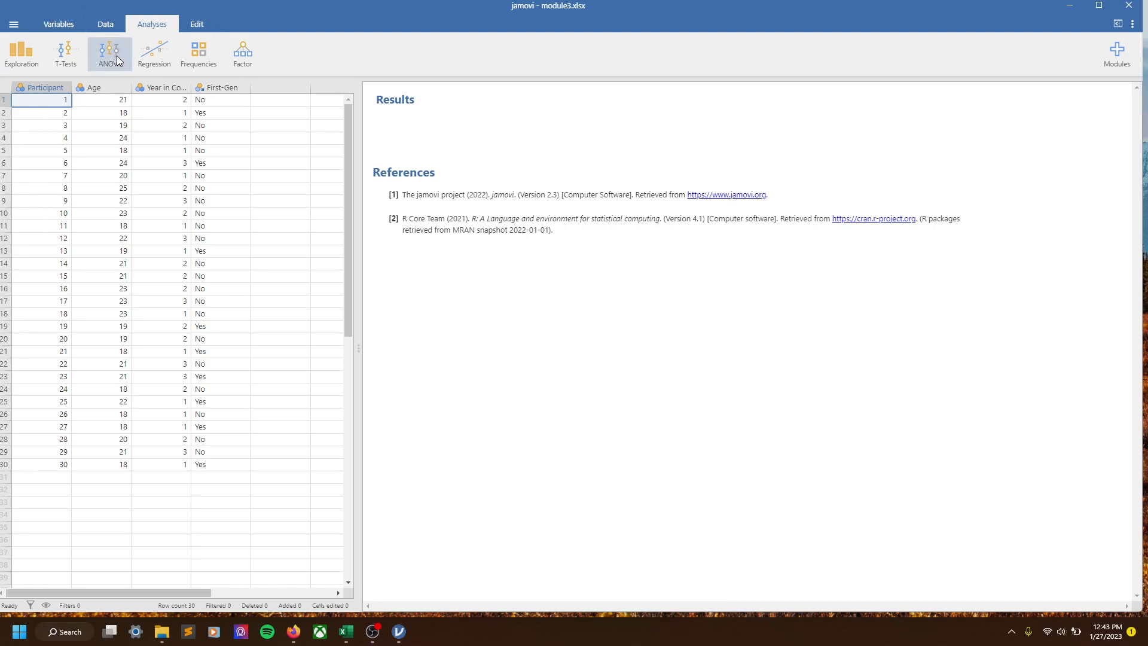